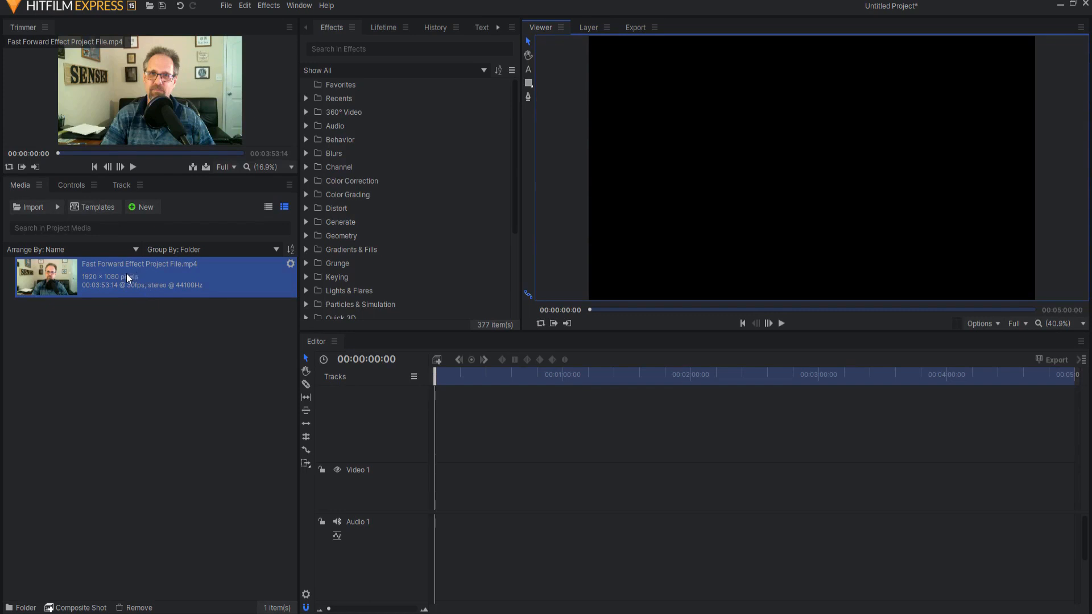
mouse_move(141, 293)
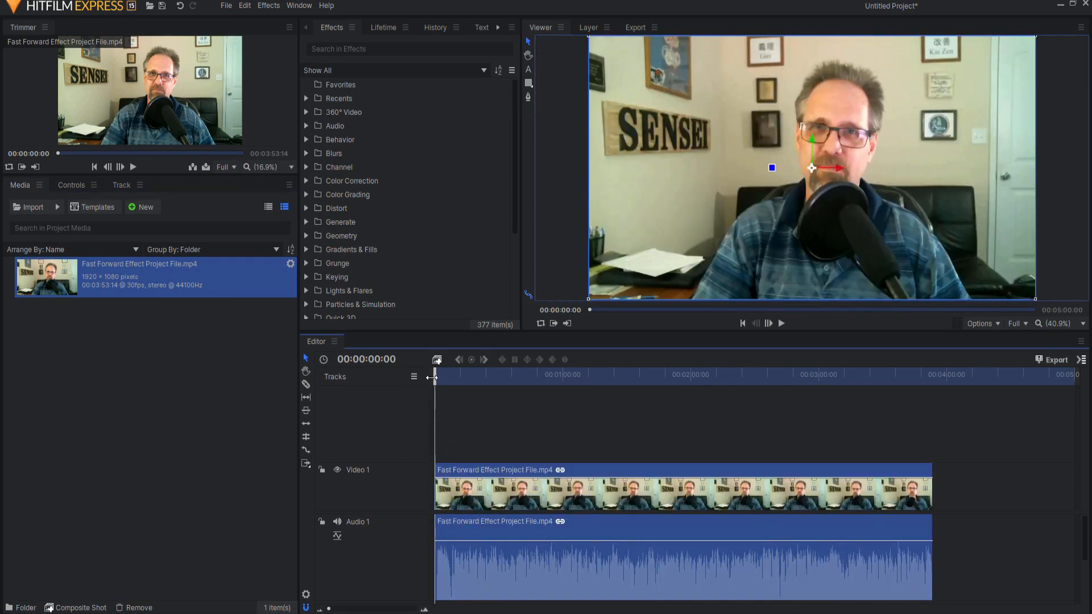
Scrub to the 24-second point and slice the webcam clip there.
left_click_drag(433, 374, 450, 374)
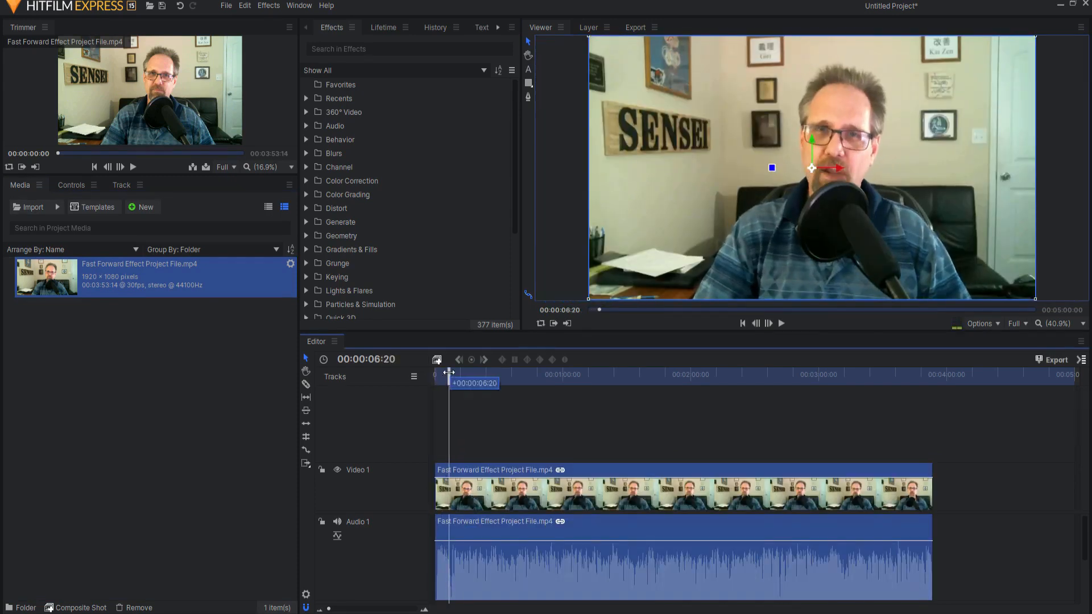
left_click_drag(452, 373, 445, 373)
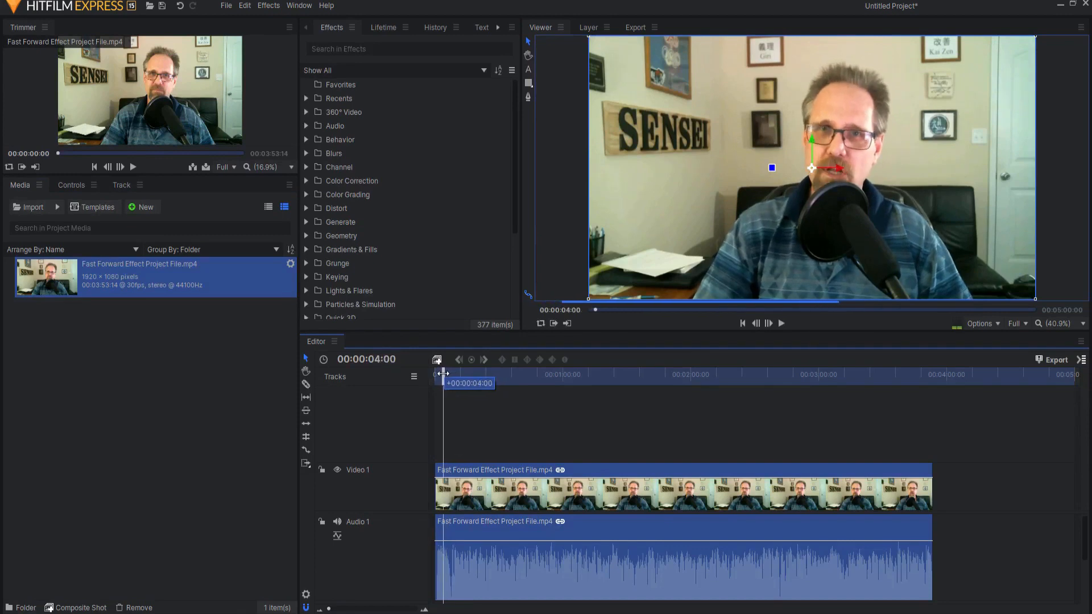
left_click_drag(443, 375, 434, 374)
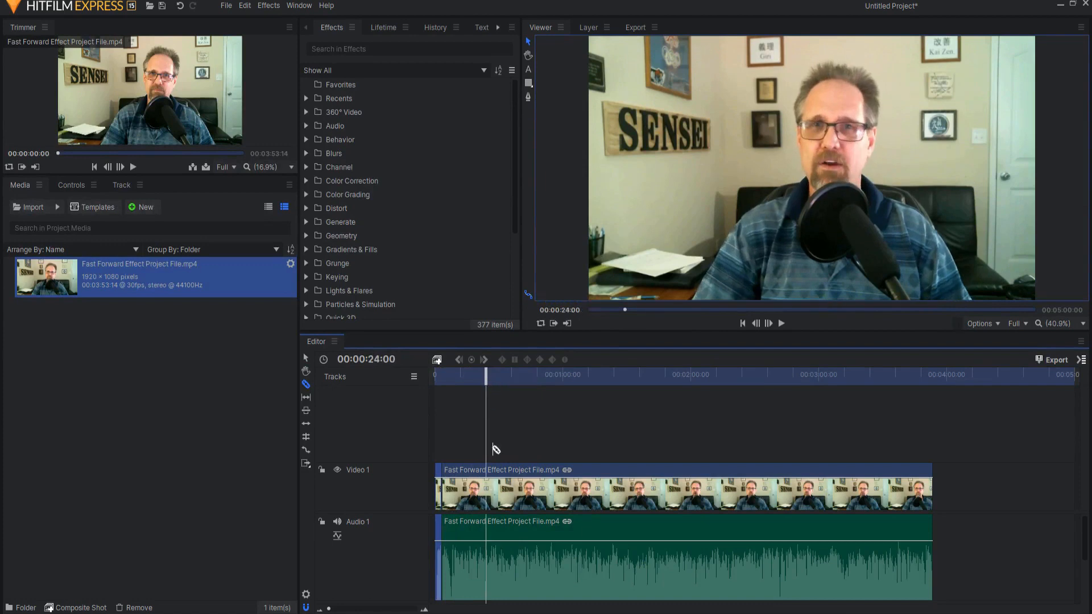
left_click(485, 473)
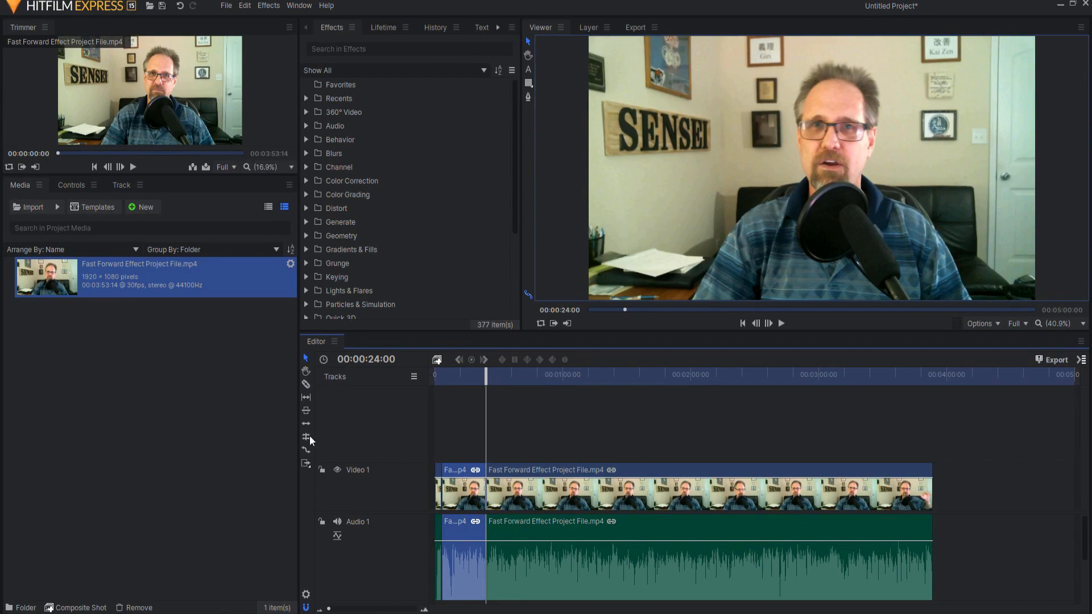
mouse_move(305, 449)
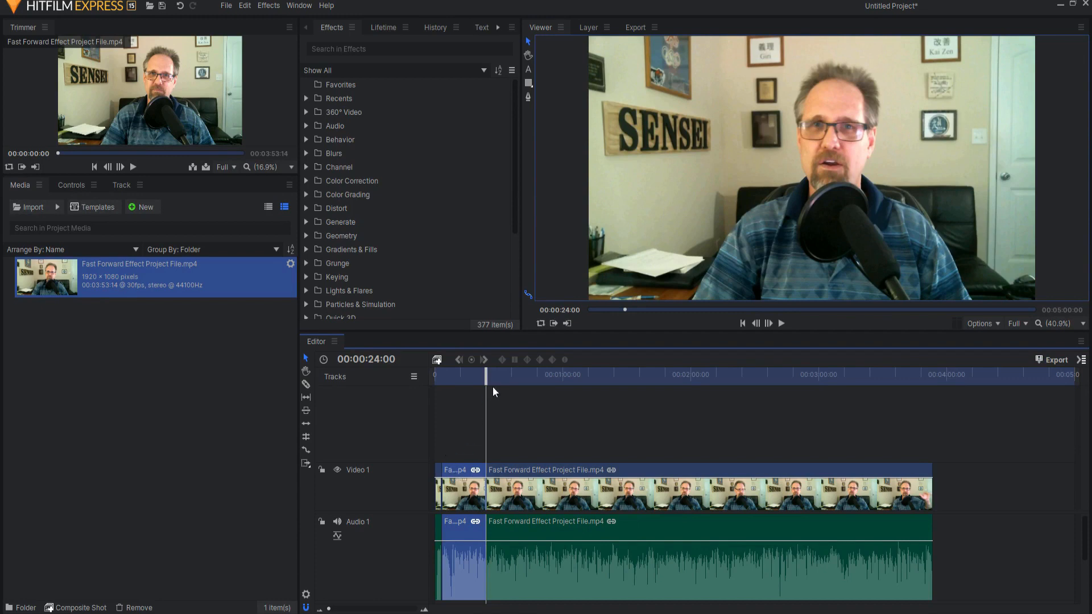
mouse_move(486, 394)
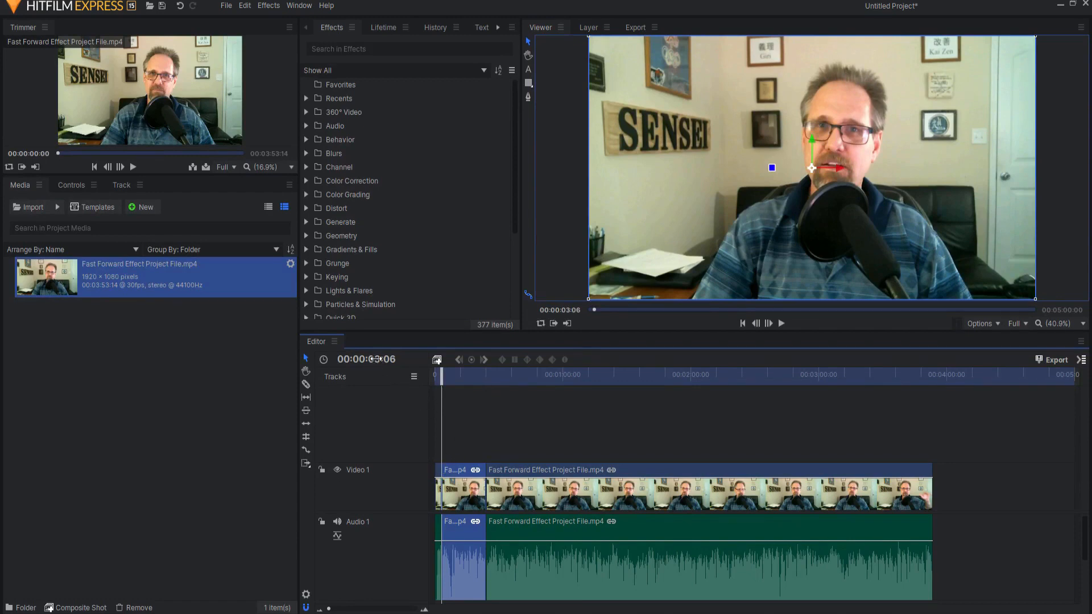
Switch the Editor time display to Display As Frames.
left_click(365, 358)
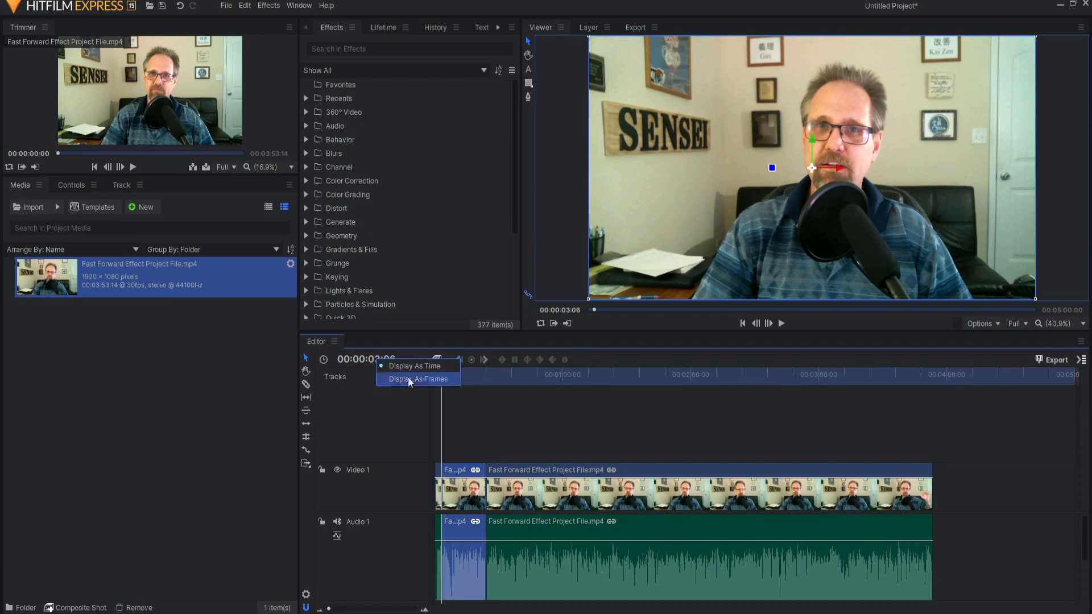
left_click(418, 378)
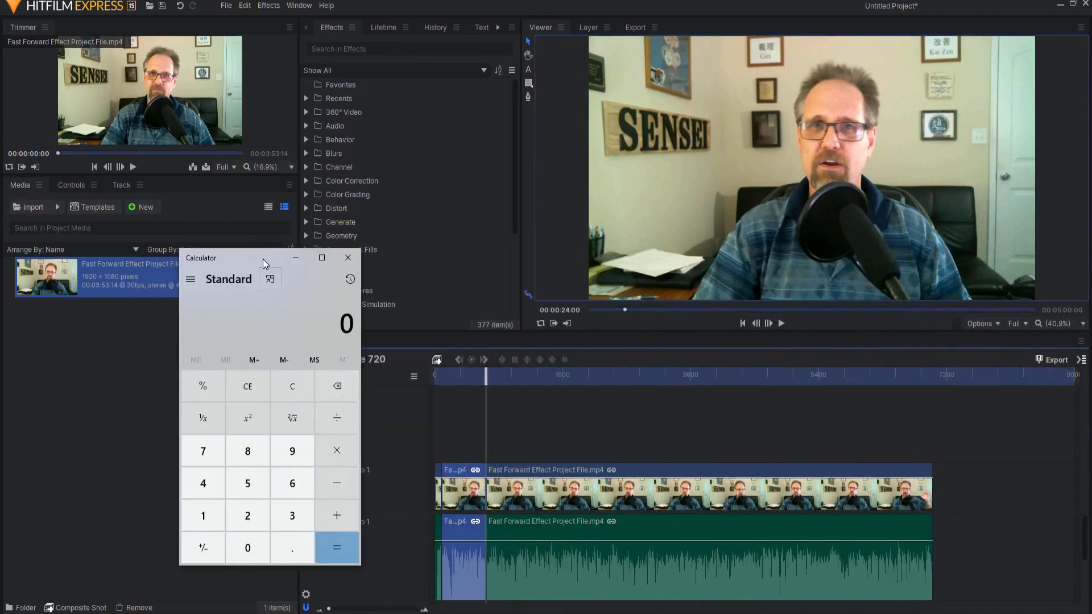
Compute 720 − 96 = 624, divide by 15 to get 41.6, then close Calculator.
left_click(247, 516)
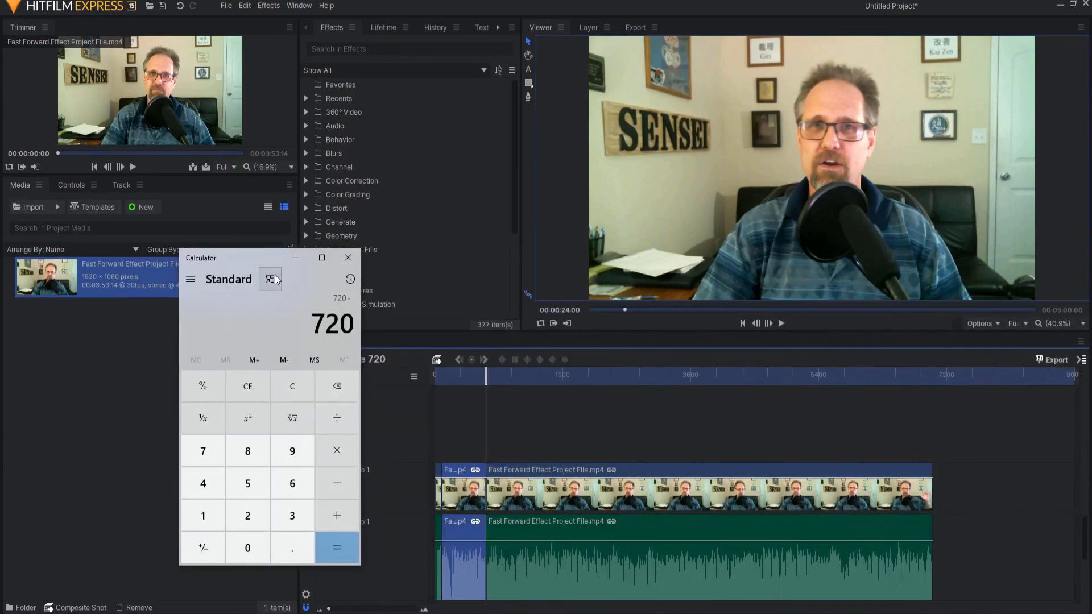
left_click(337, 548)
type("15")
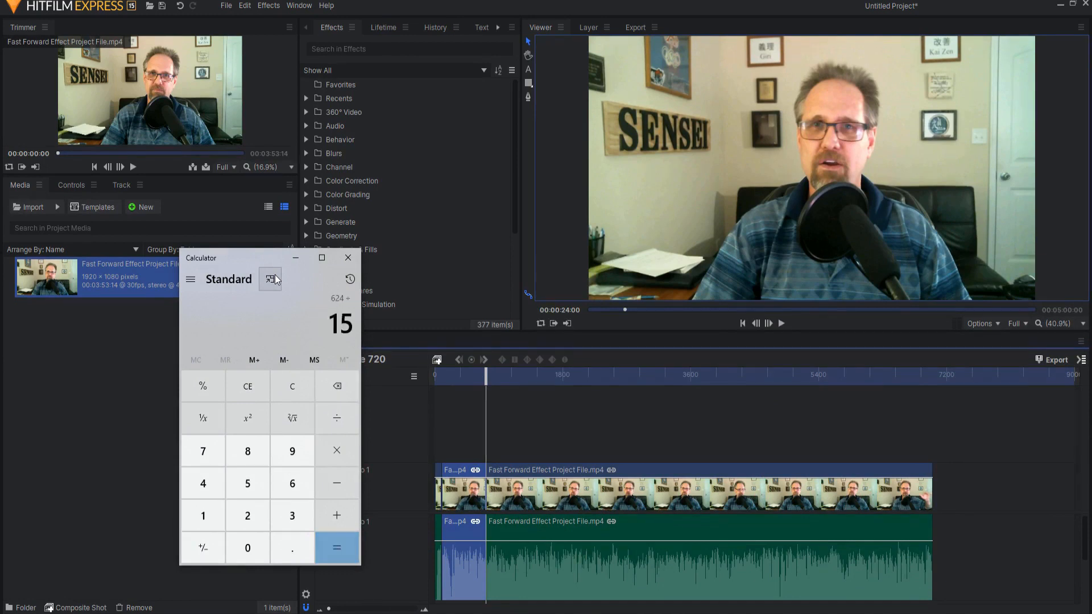
left_click(337, 548)
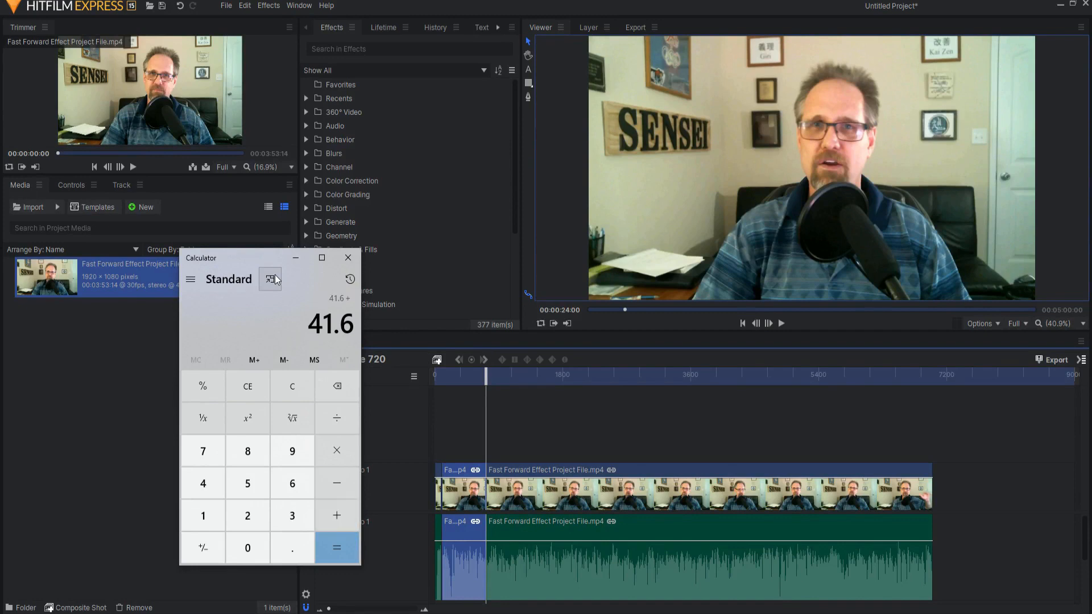
left_click(336, 548)
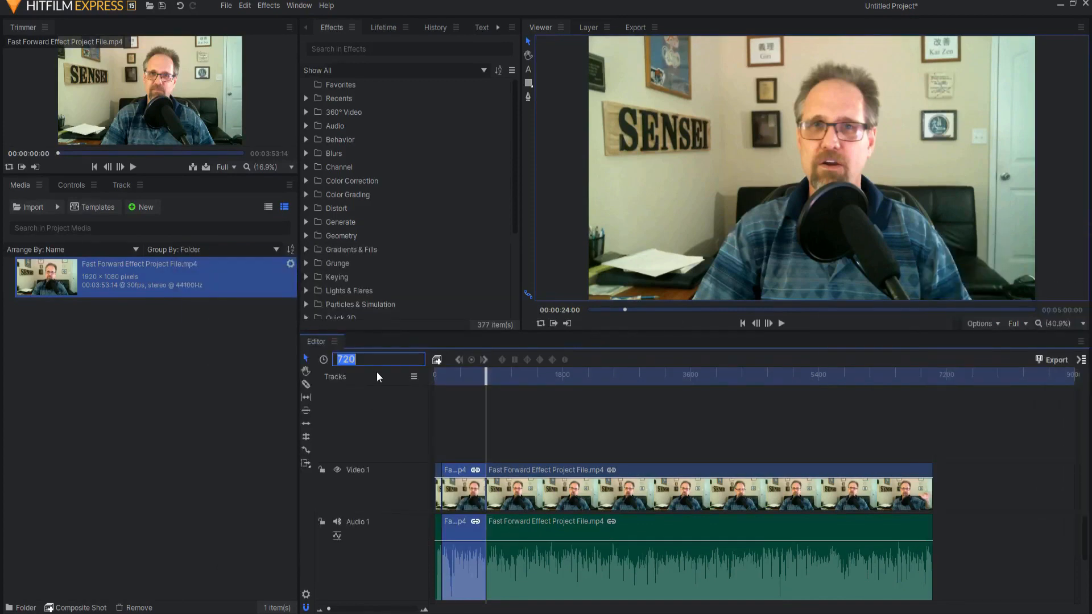
Jump to frame 138, remove the unwanted footage and Ripple Delete the leftover gap.
type("138")
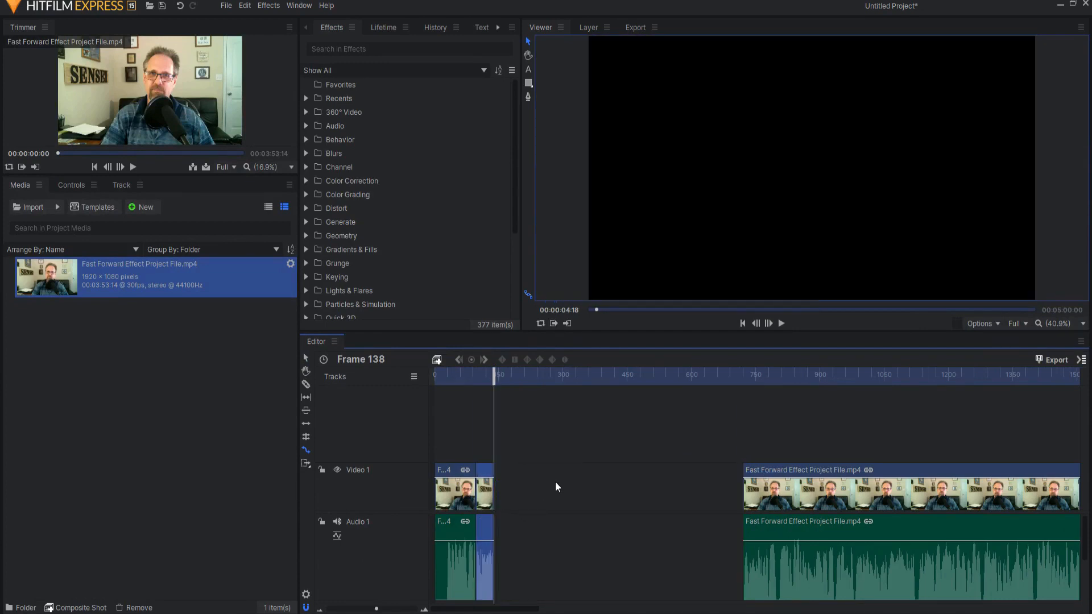
right_click(555, 486)
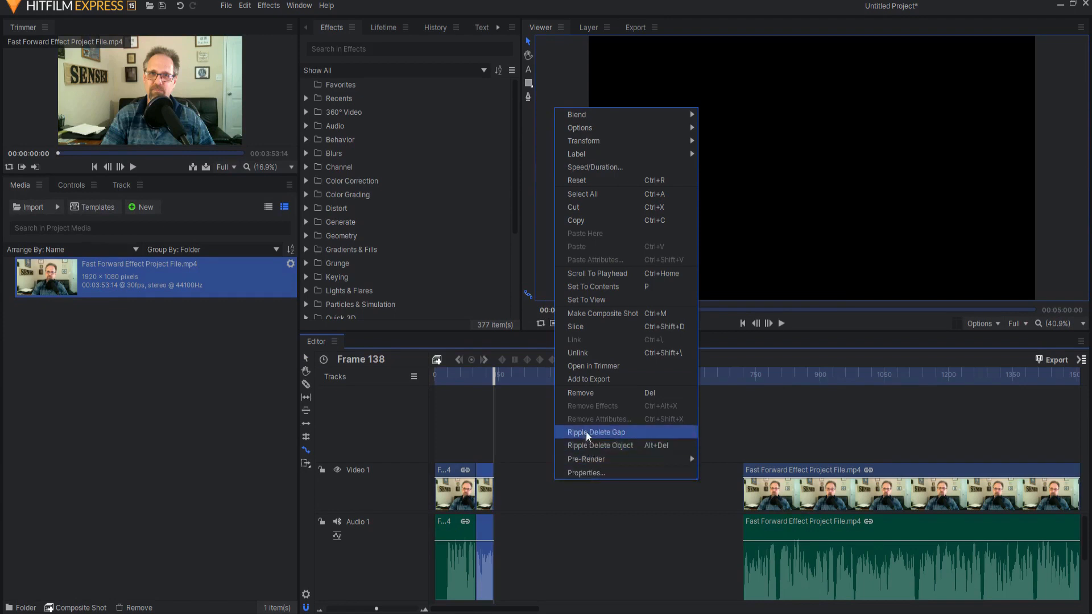
left_click(594, 432)
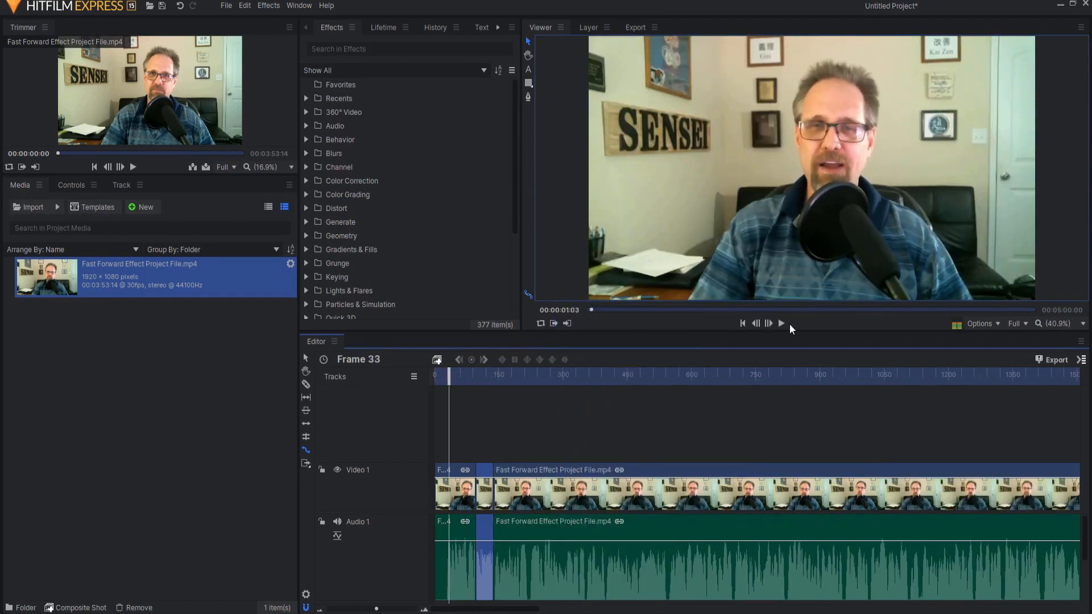
Play back the edit and pause near the section to isolate for the fast-forward effect.
left_click(780, 323)
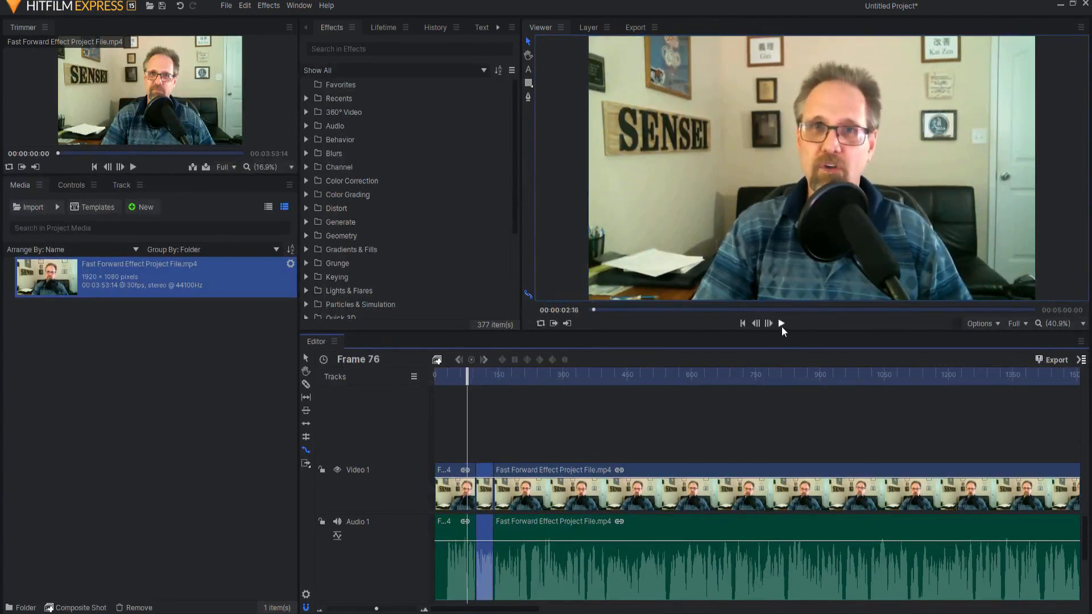
left_click(781, 323)
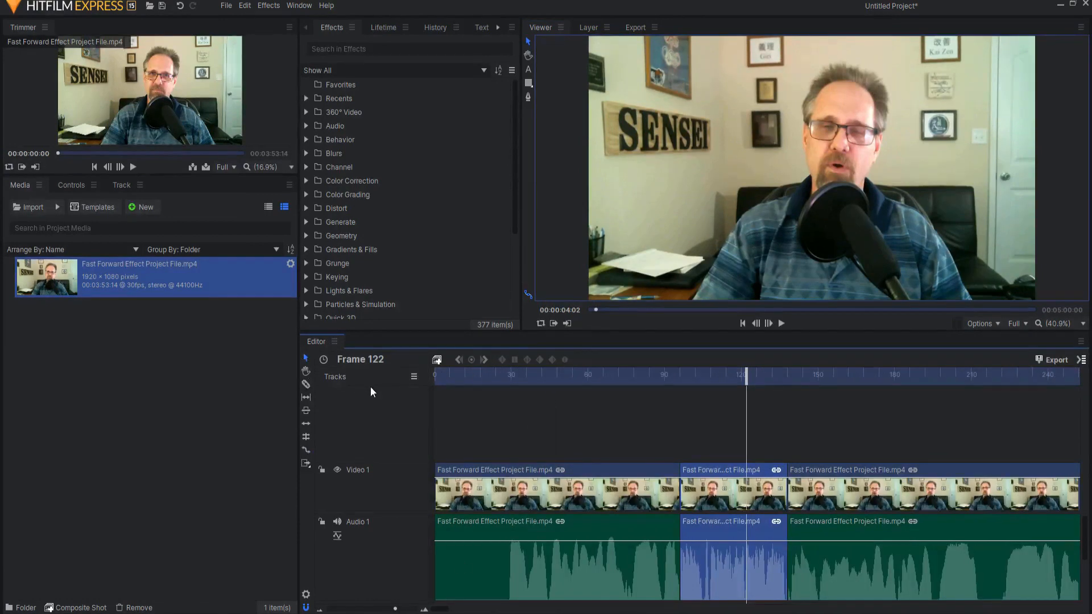
Search effects for 'frac', apply Fractal Noise to the middle clip with Blend set to Overlay.
left_click(409, 49)
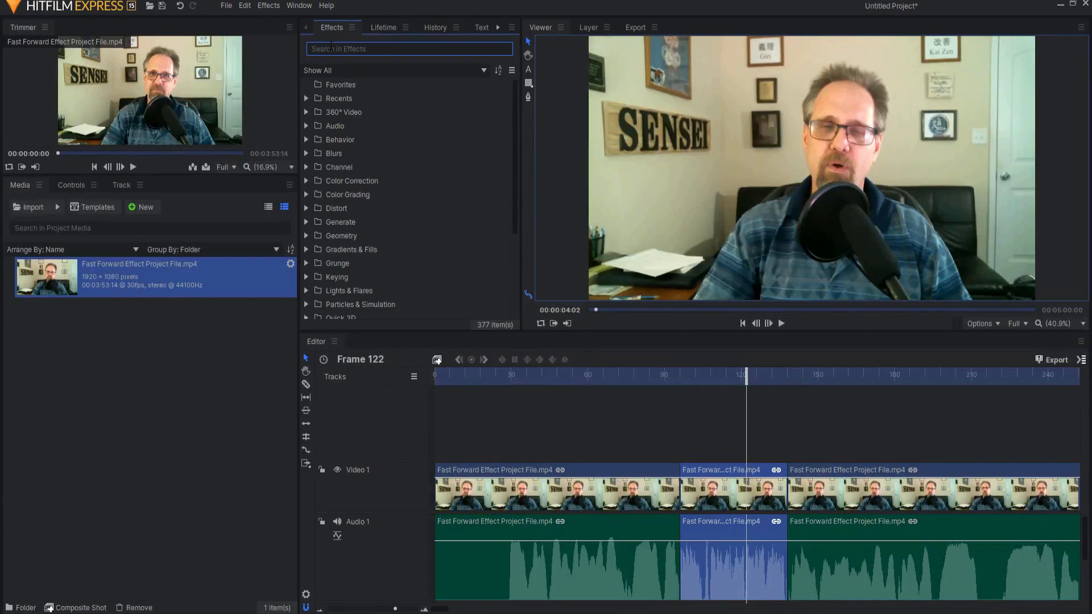
type("frac")
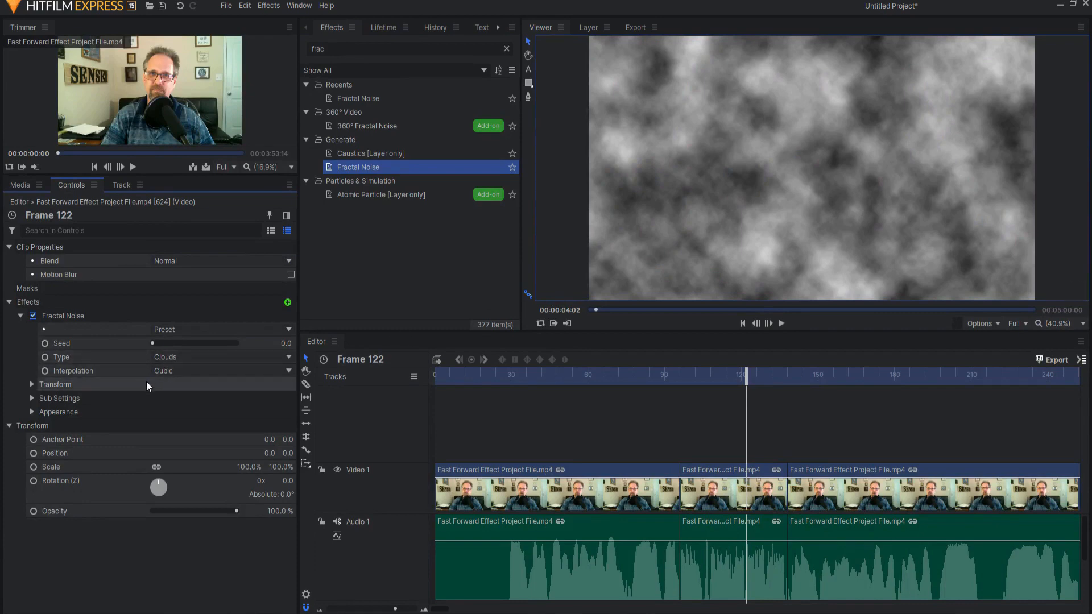
left_click(32, 412)
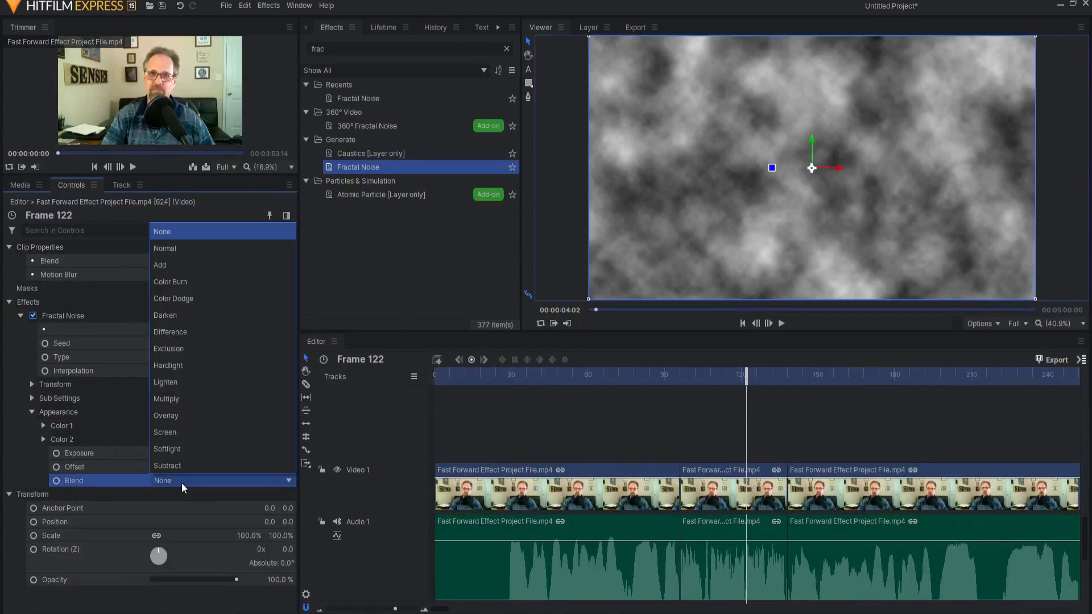
left_click(166, 416)
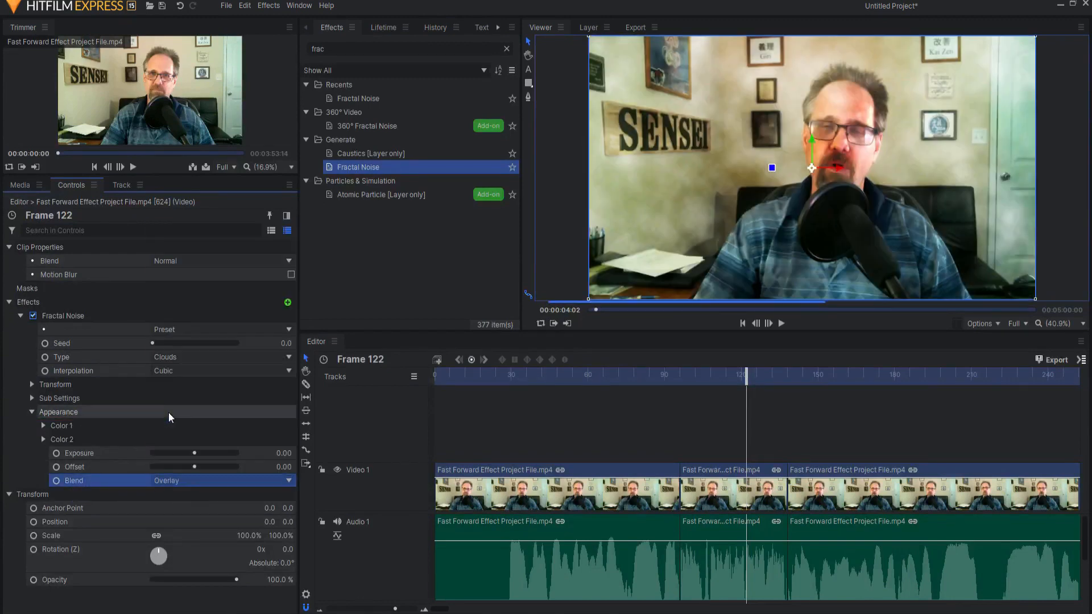
mouse_move(886, 71)
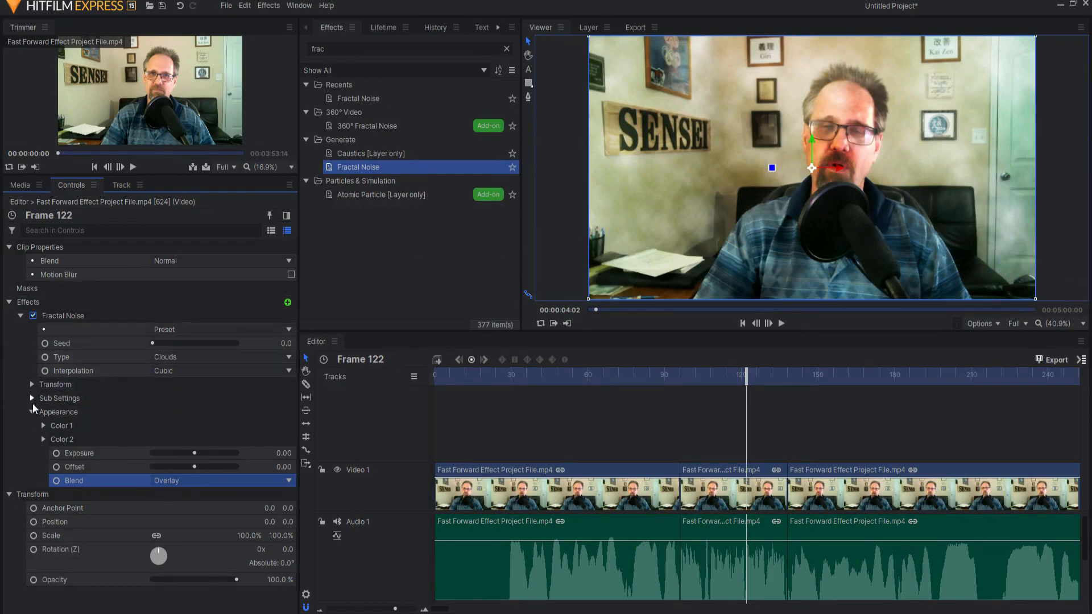
Set Fractal Noise Axis Scale X 10000, Y 1 for thin scanlines and type to Whisp.
left_click(32, 384)
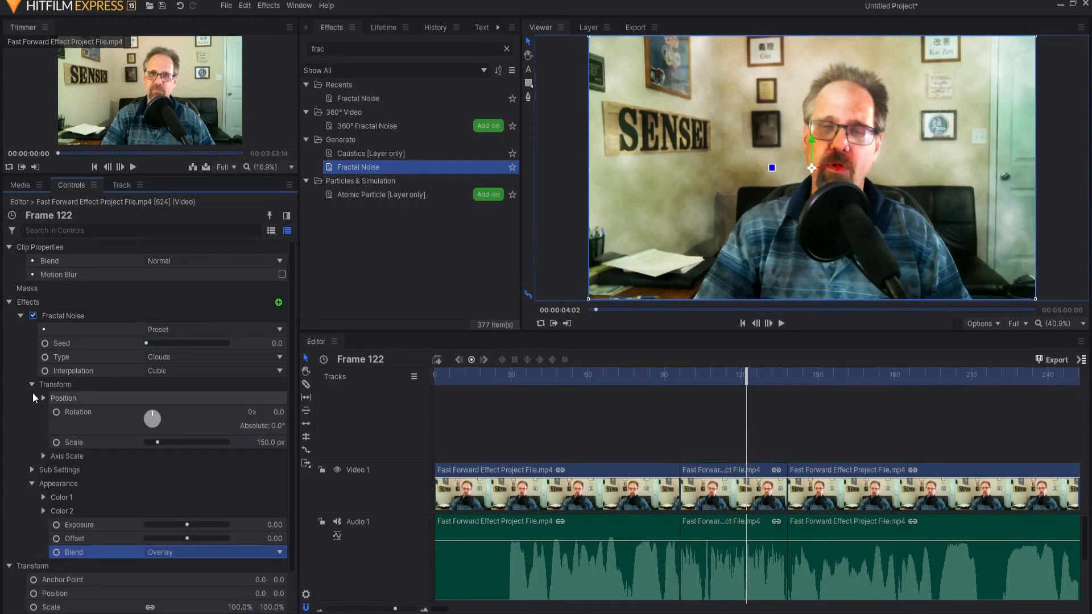
left_click(42, 456)
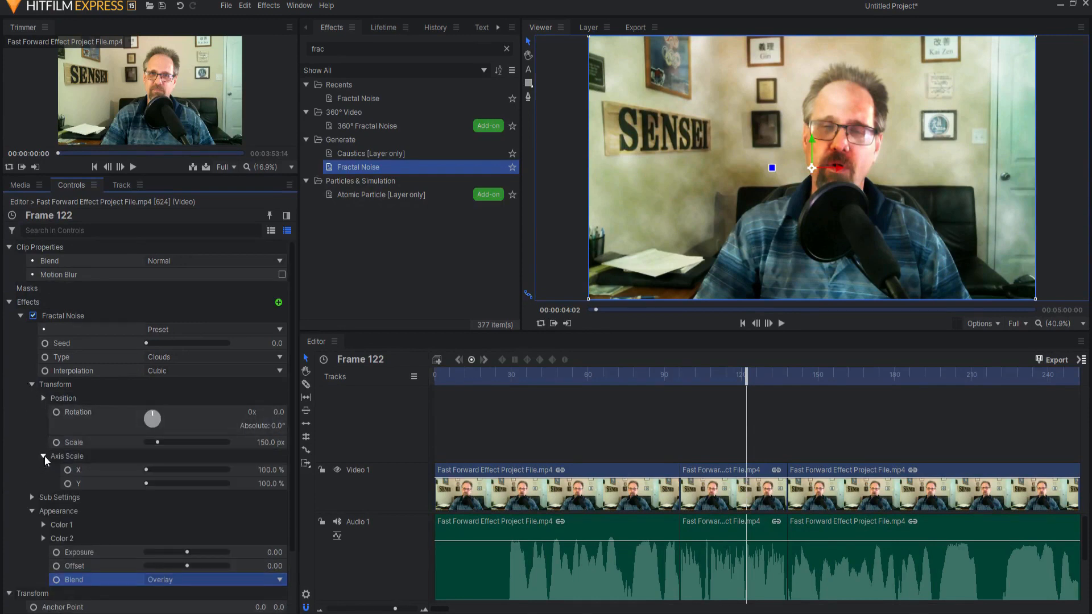
left_click_drag(144, 483, 146, 484)
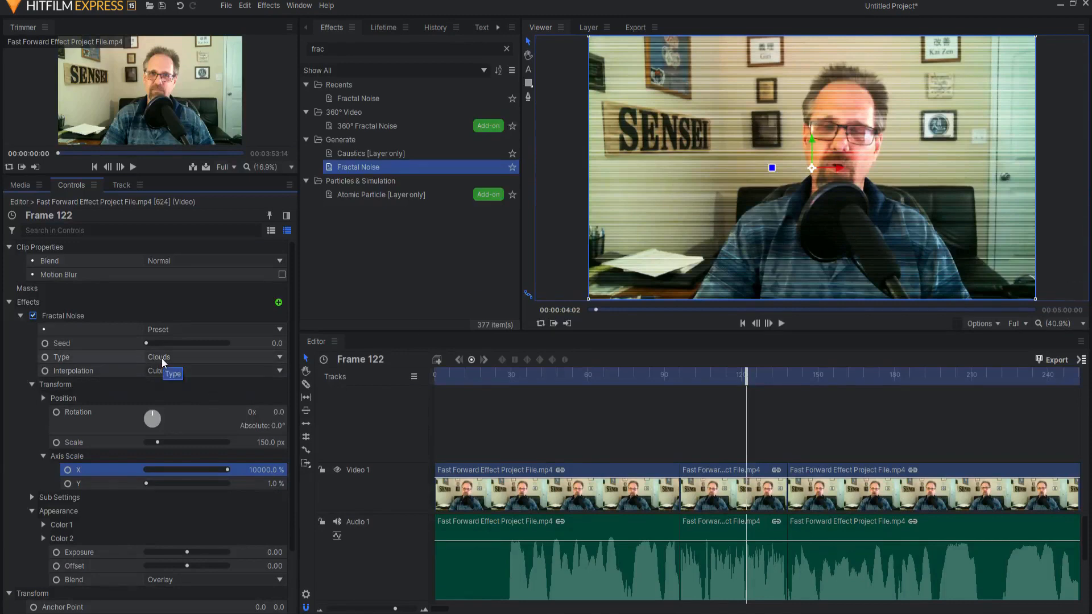
left_click(158, 356)
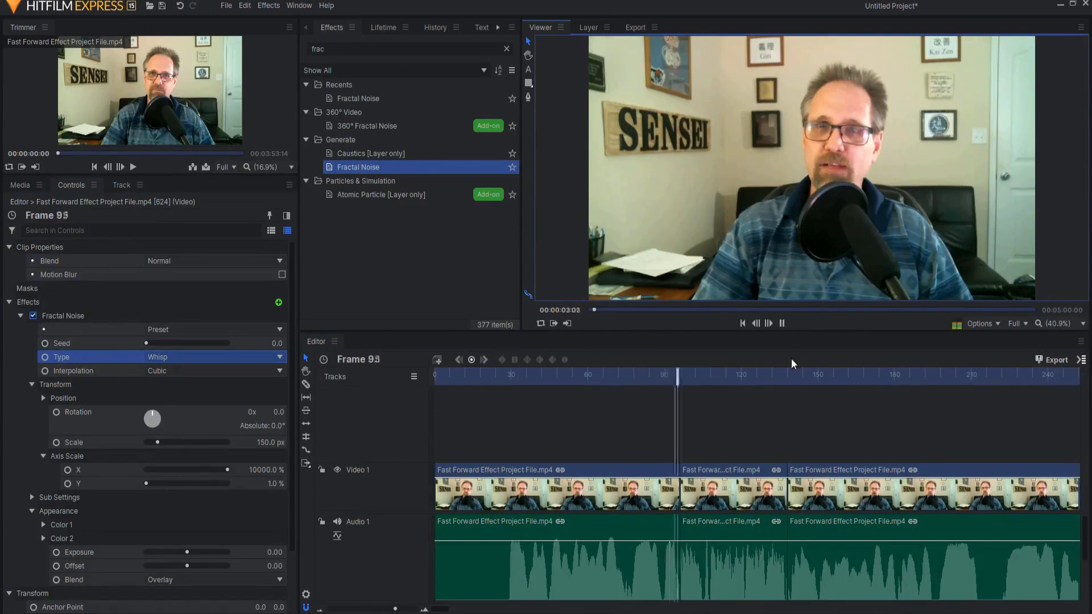
Set the Fractal Noise Seed to 3 and preview the scanline section.
left_click(801, 374)
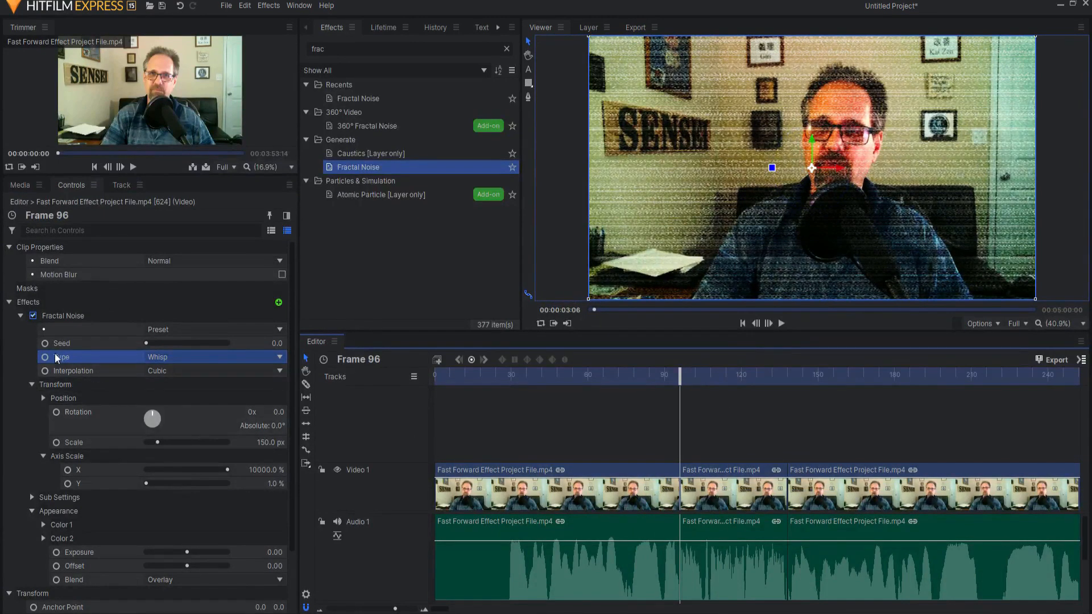
left_click(63, 342)
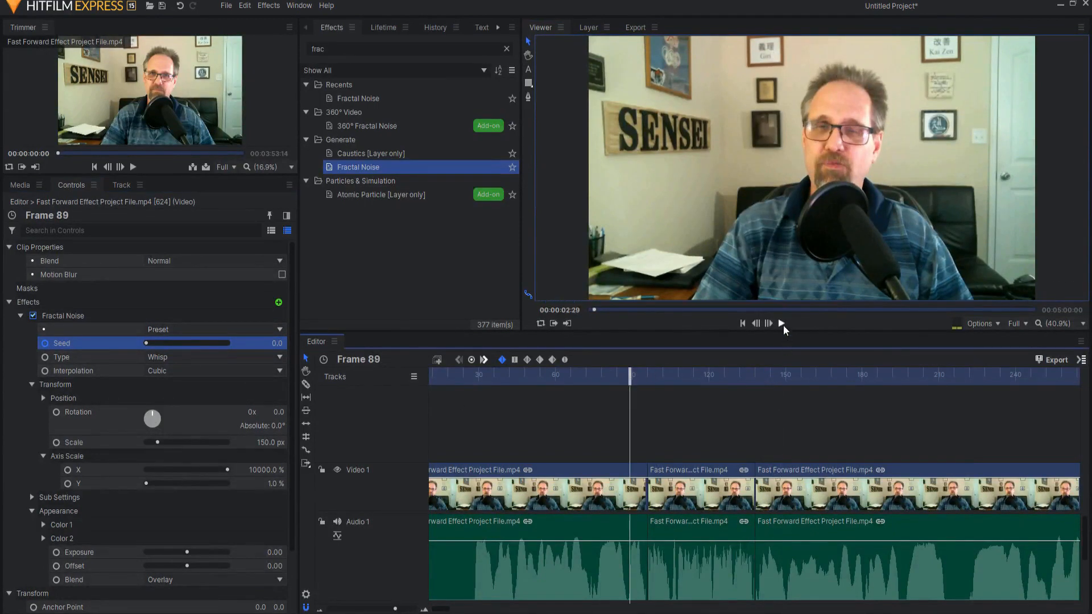
left_click(781, 323)
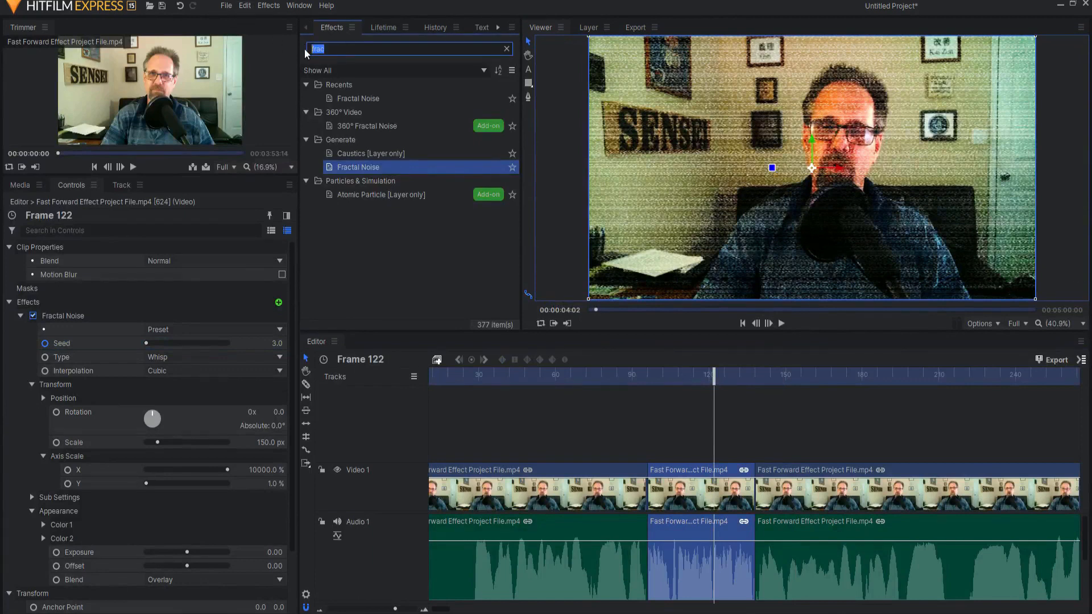
Apply Hue, Saturation & Lightness and drag Master Saturation fully left for grayscale.
type("hue")
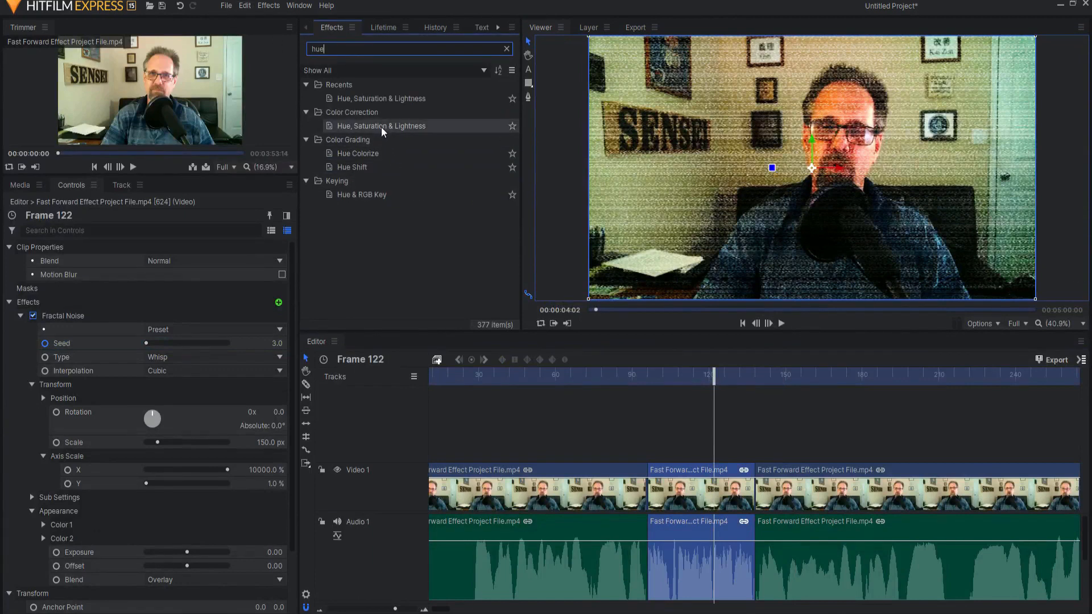
double_click(382, 125)
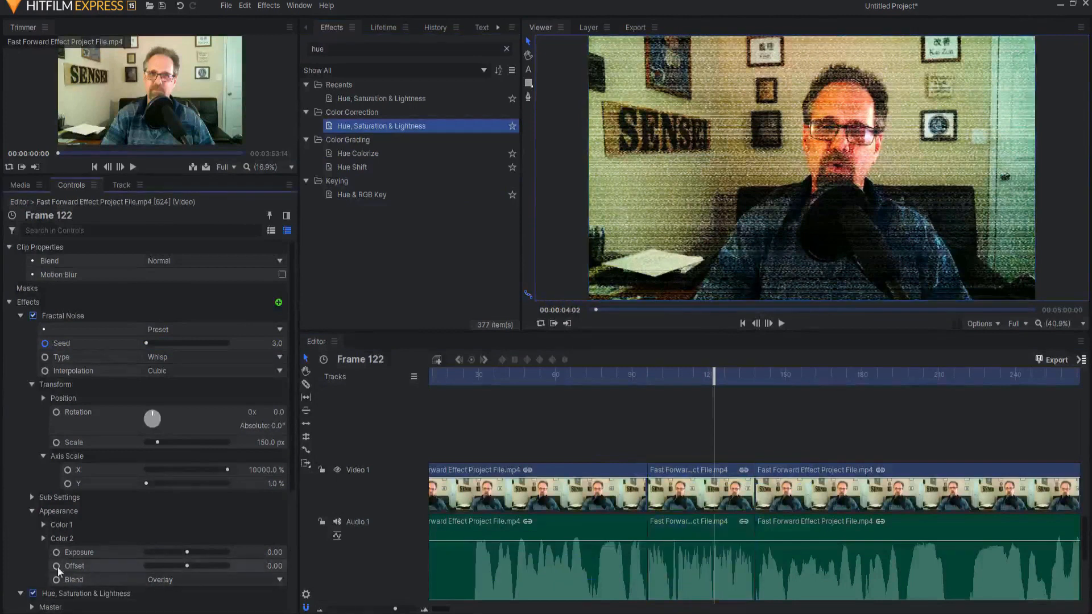
left_click(21, 315)
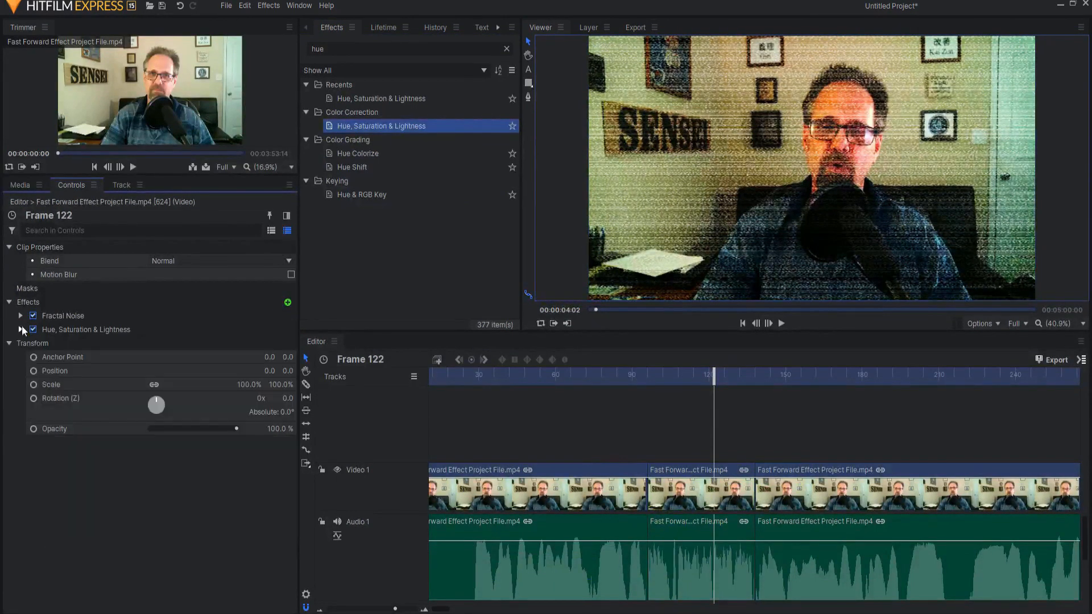
left_click(20, 330)
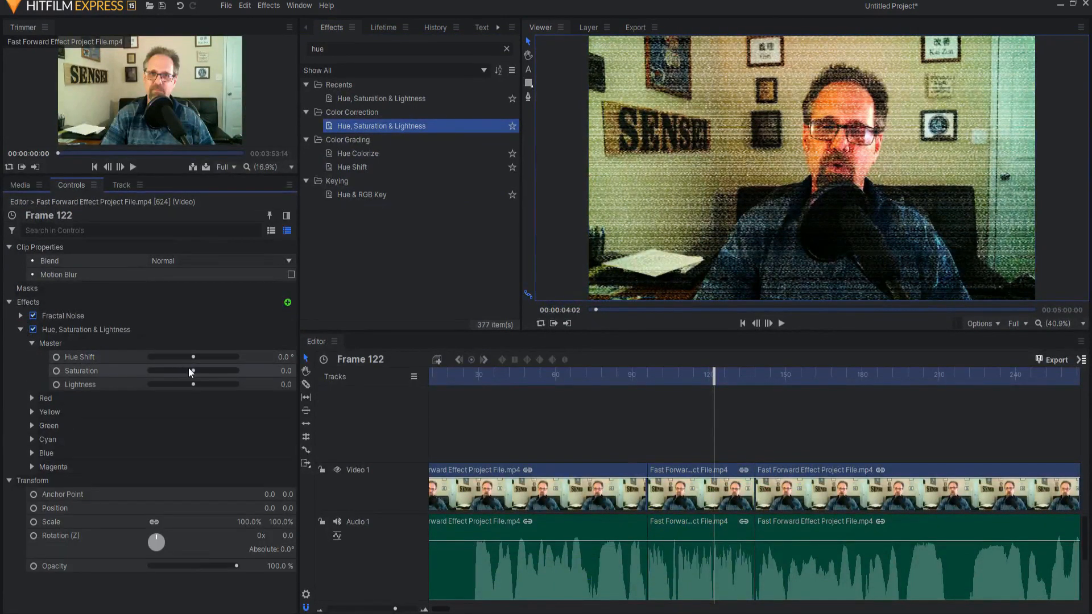
left_click_drag(197, 371, 150, 371)
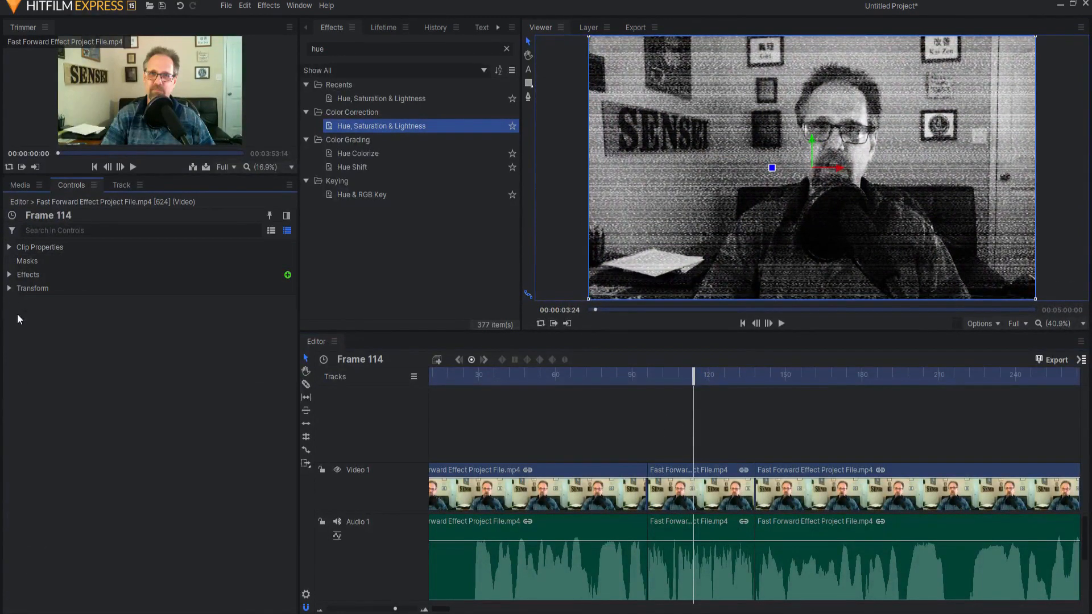
Create a new composite shot named 'FF Arrow' from the Media panel.
left_click(21, 184)
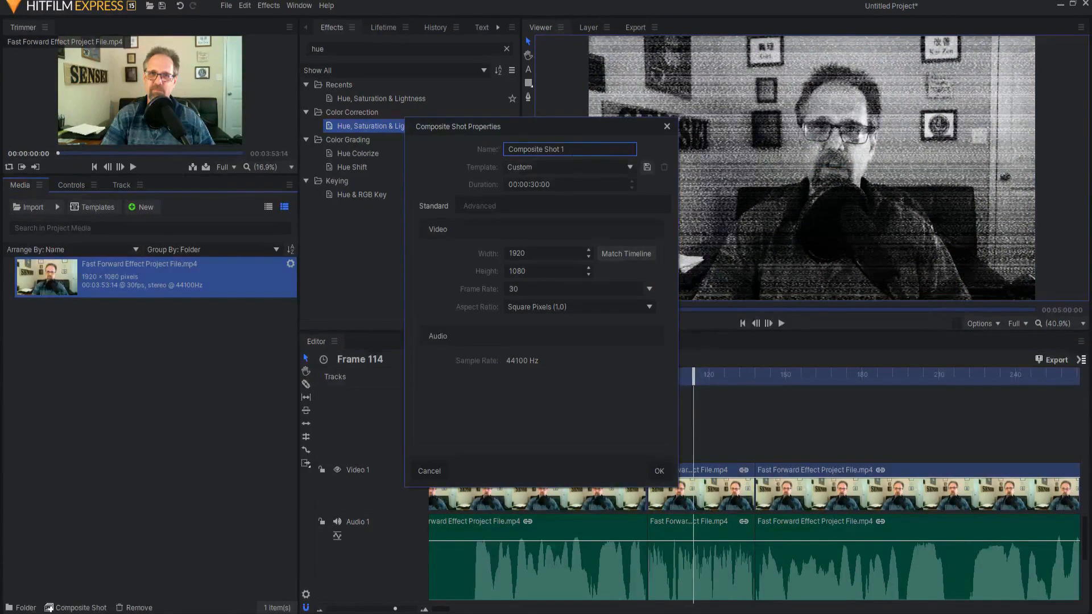
type("FF A")
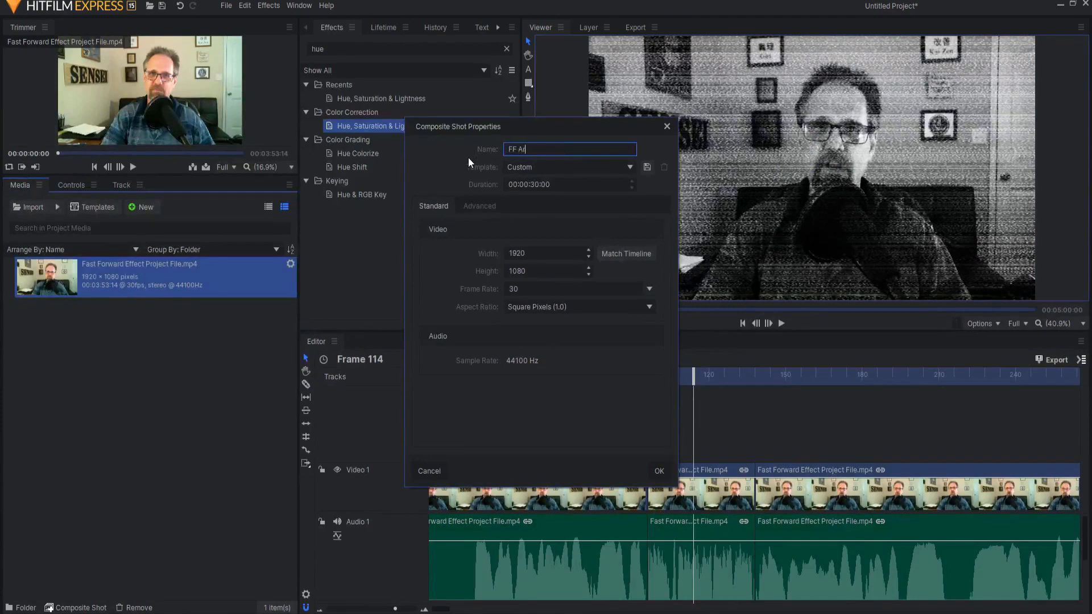
type("row")
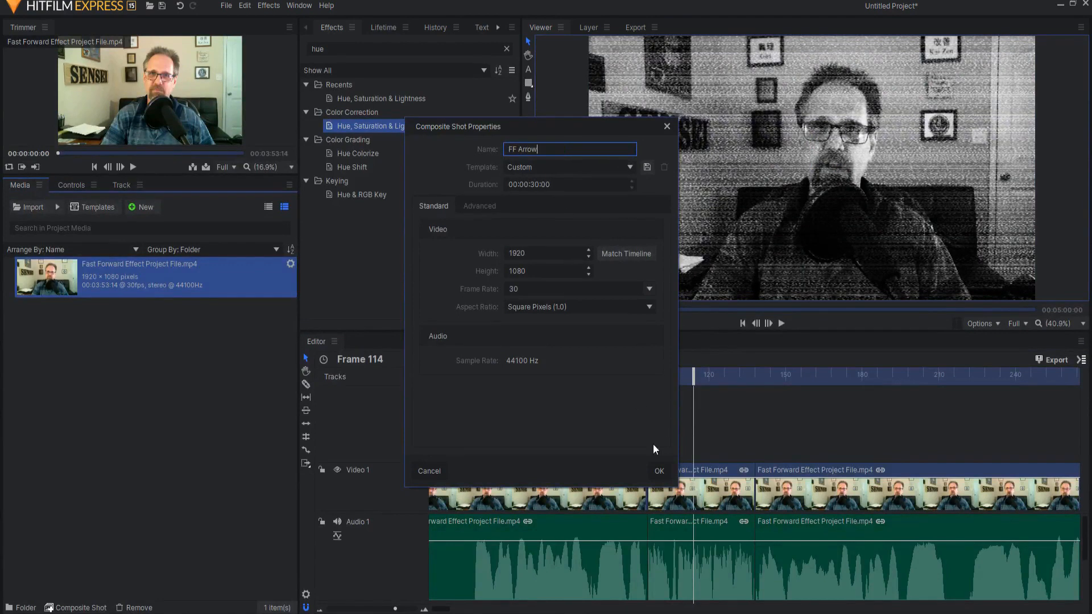
left_click(658, 471)
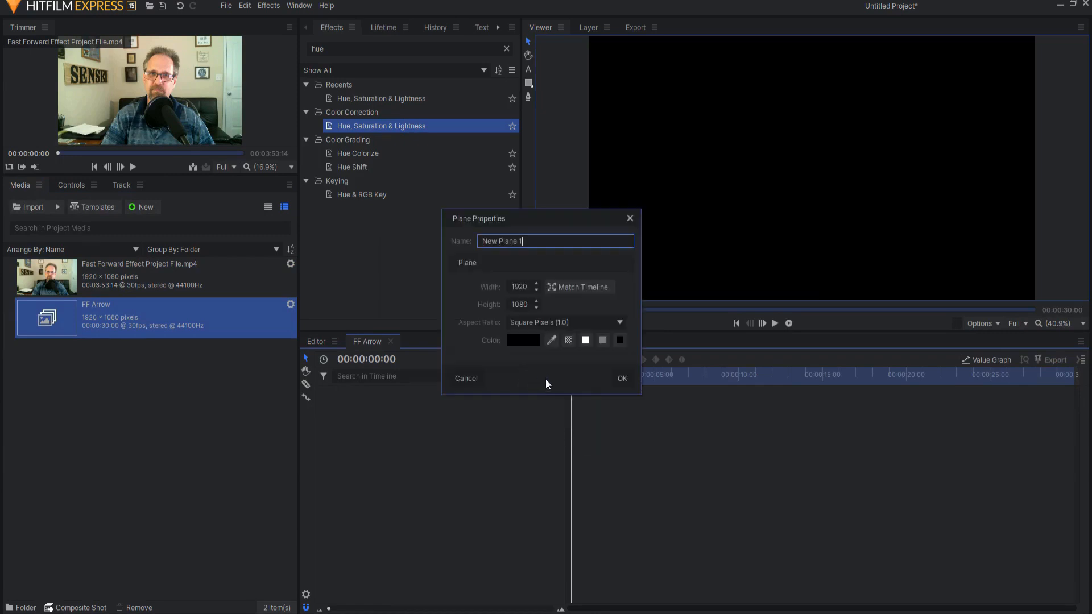
Accept the new plane and apply the Fill Color effect to make it white.
left_click(621, 377)
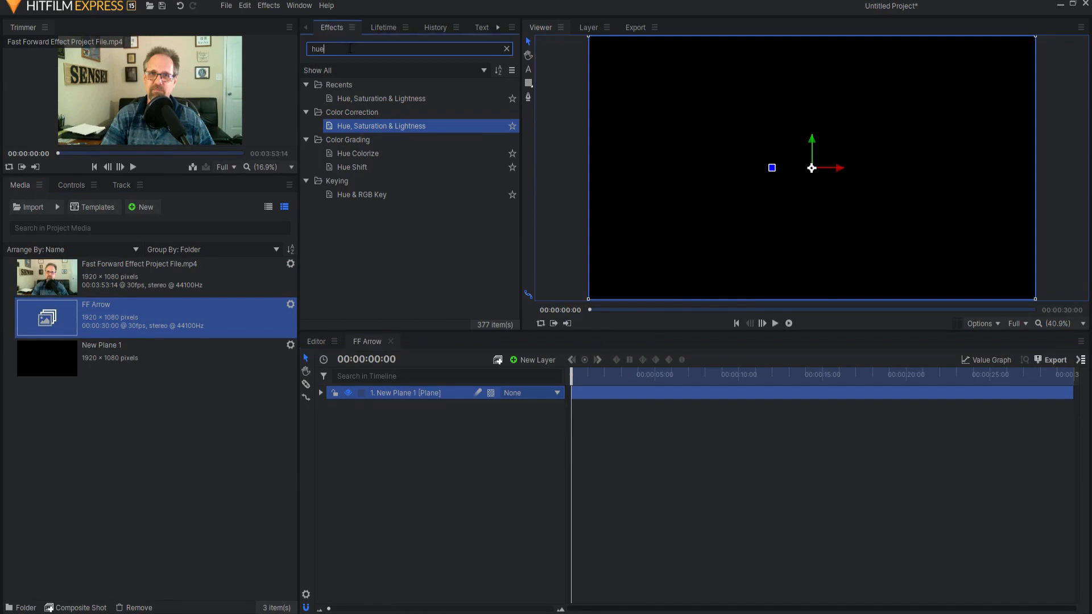
type("fill")
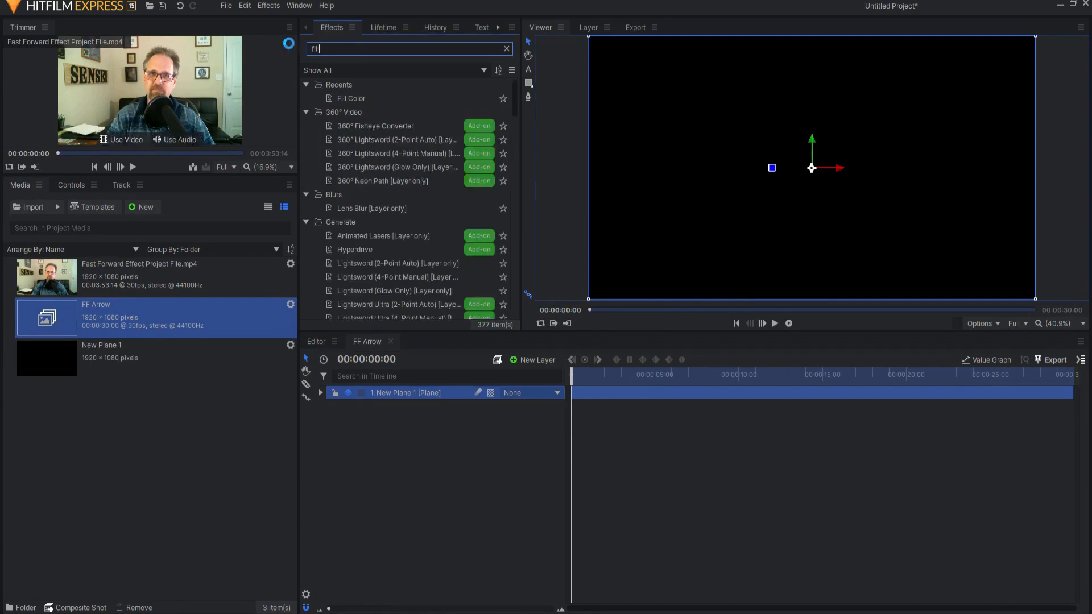
double_click(351, 98)
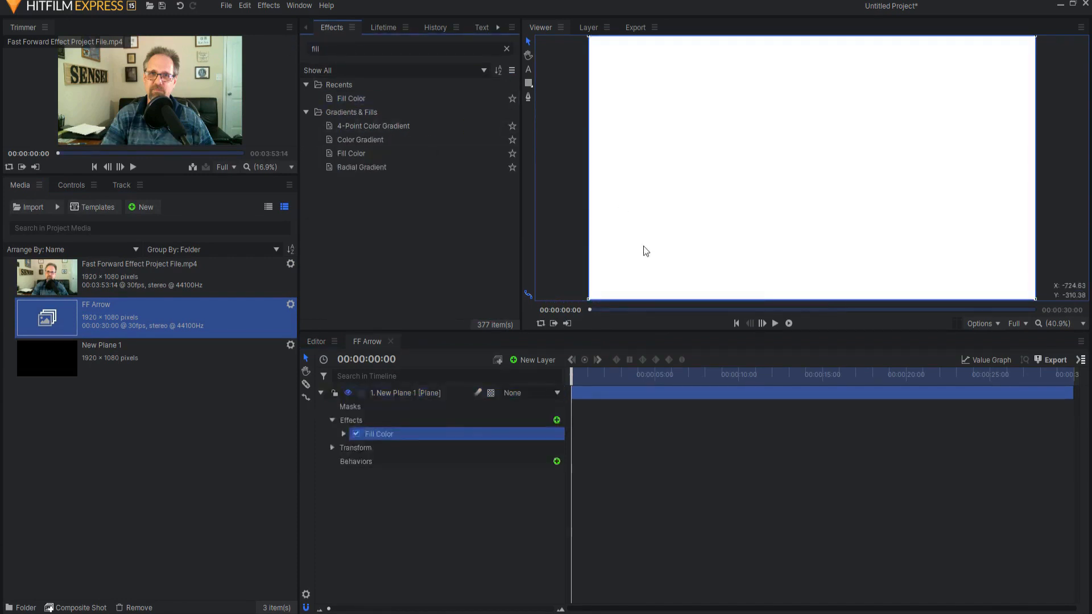
mouse_move(807, 117)
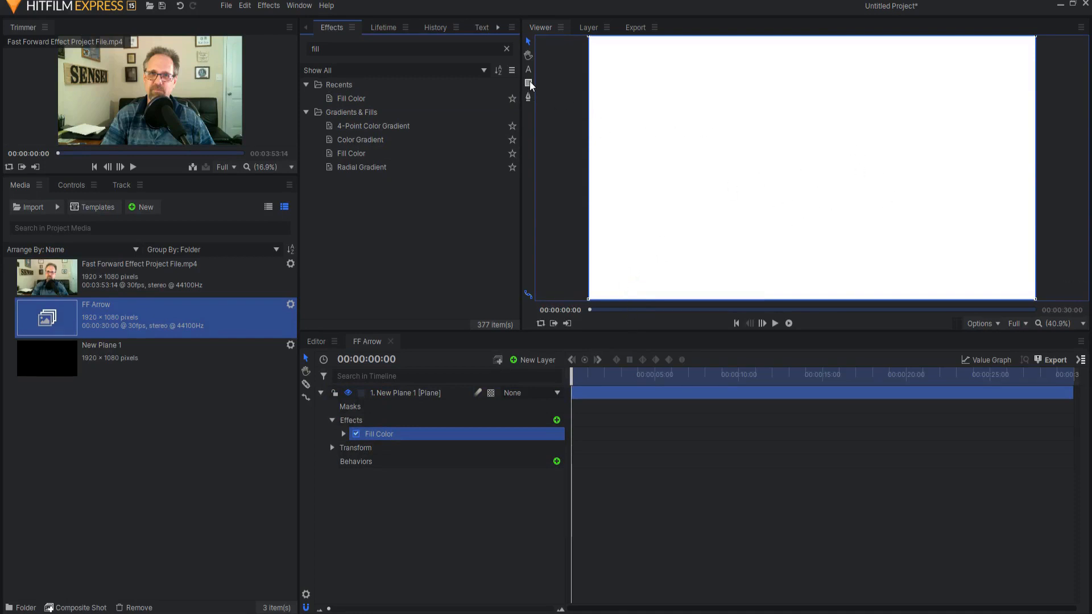
Add a three-point polygon mask to the white plane, cutting it to a triangle.
left_click(529, 83)
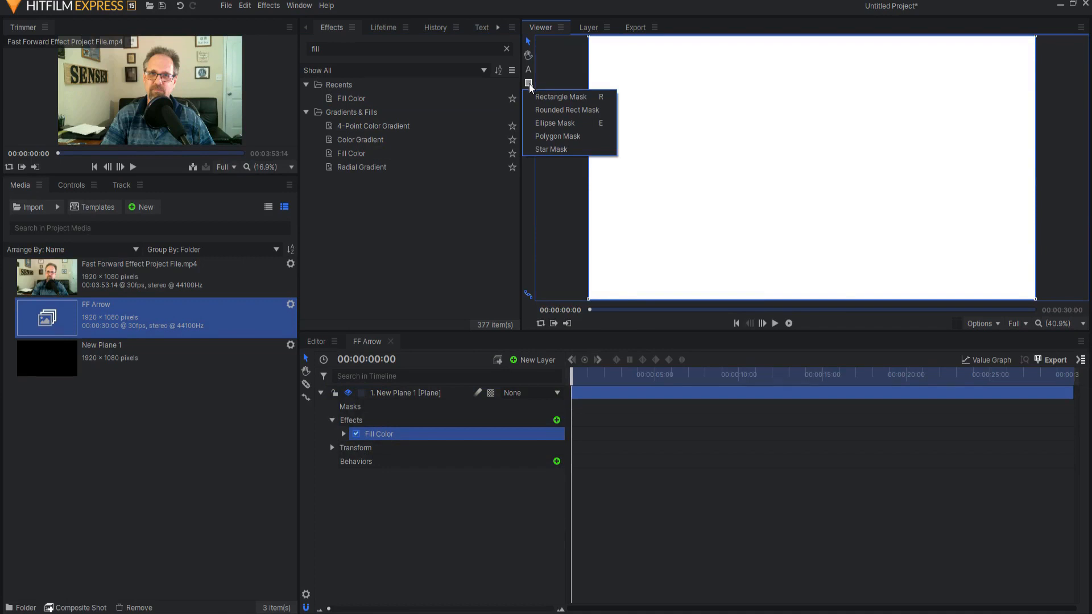
mouse_move(557, 135)
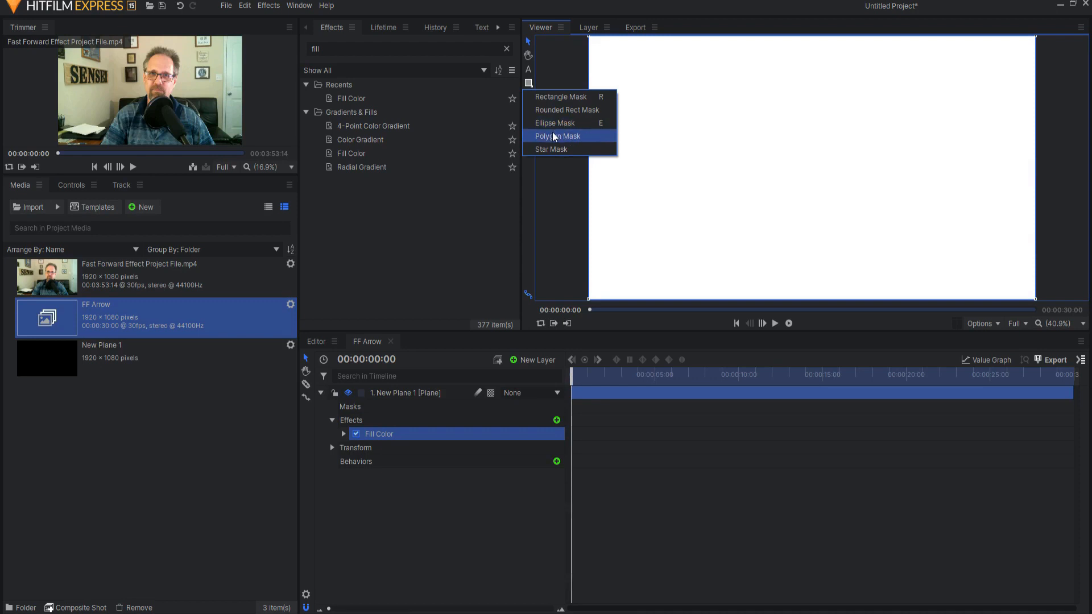
mouse_move(553, 149)
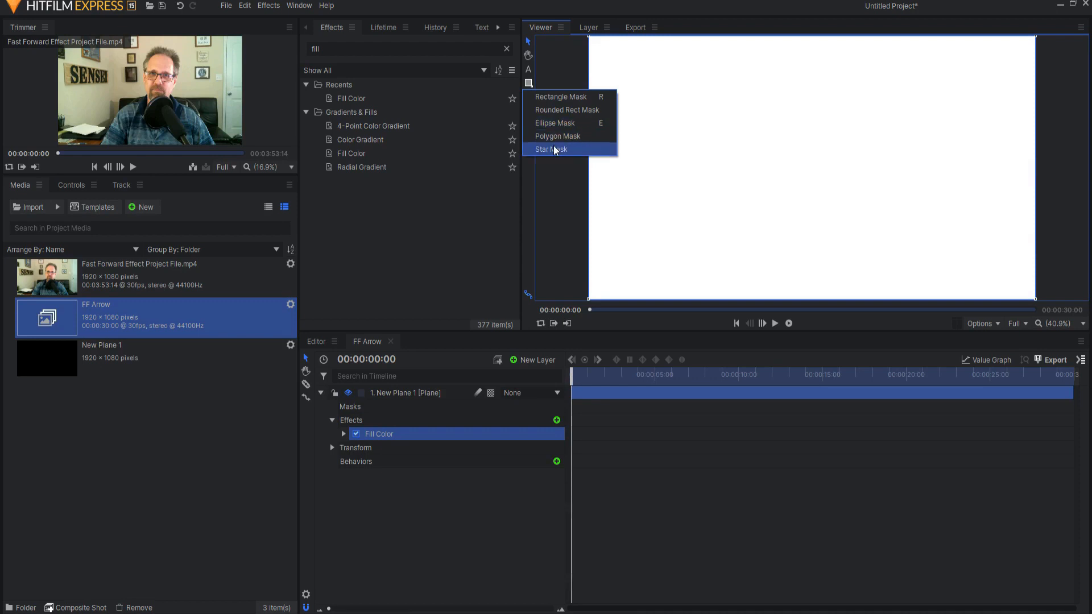
mouse_move(556, 136)
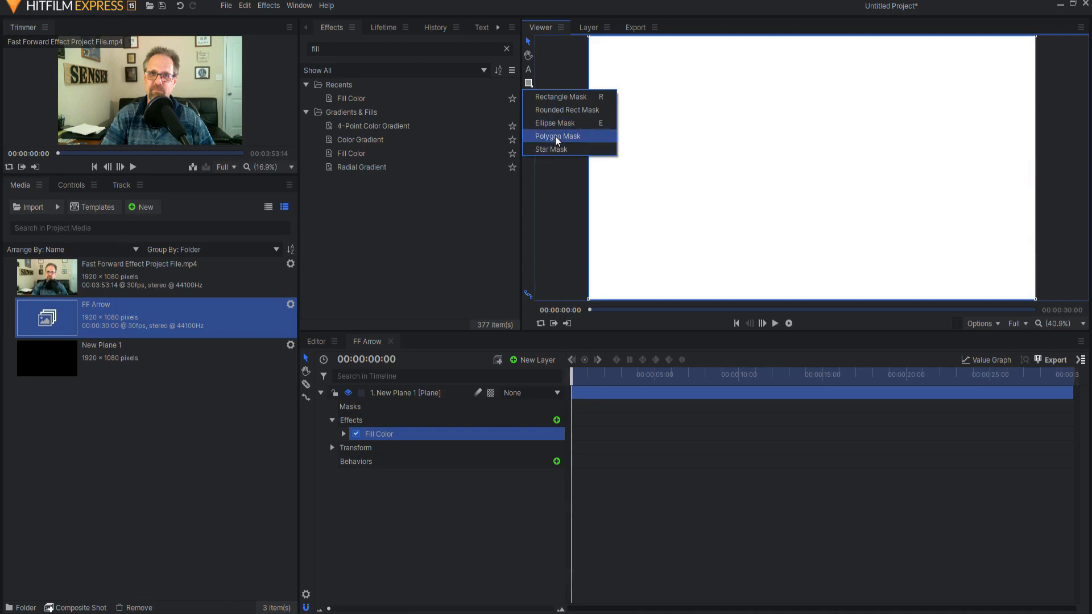
left_click(556, 135)
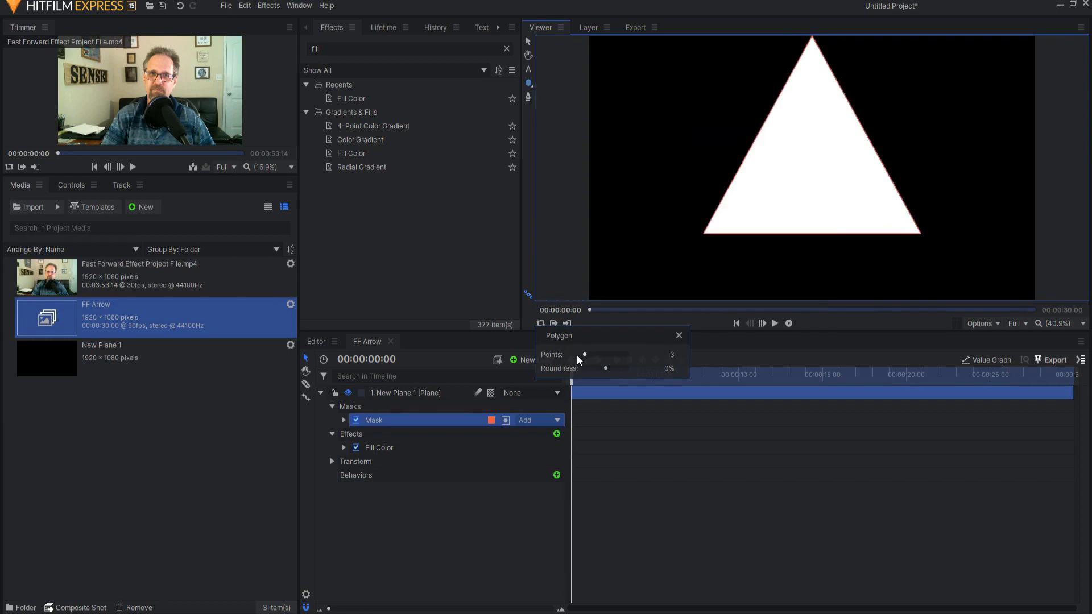
mouse_move(896, 287)
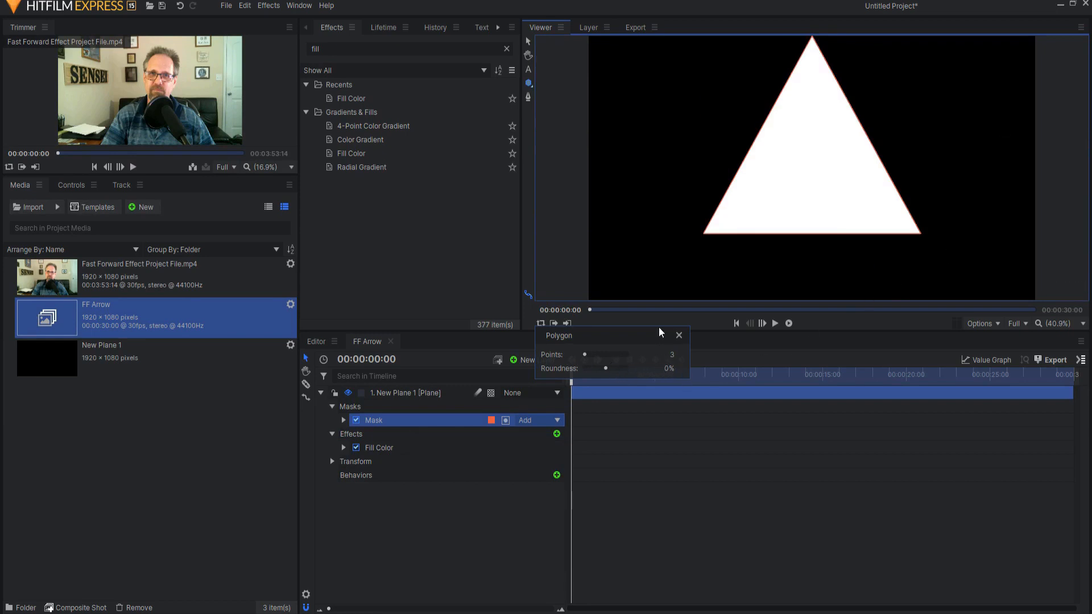
left_click(678, 334)
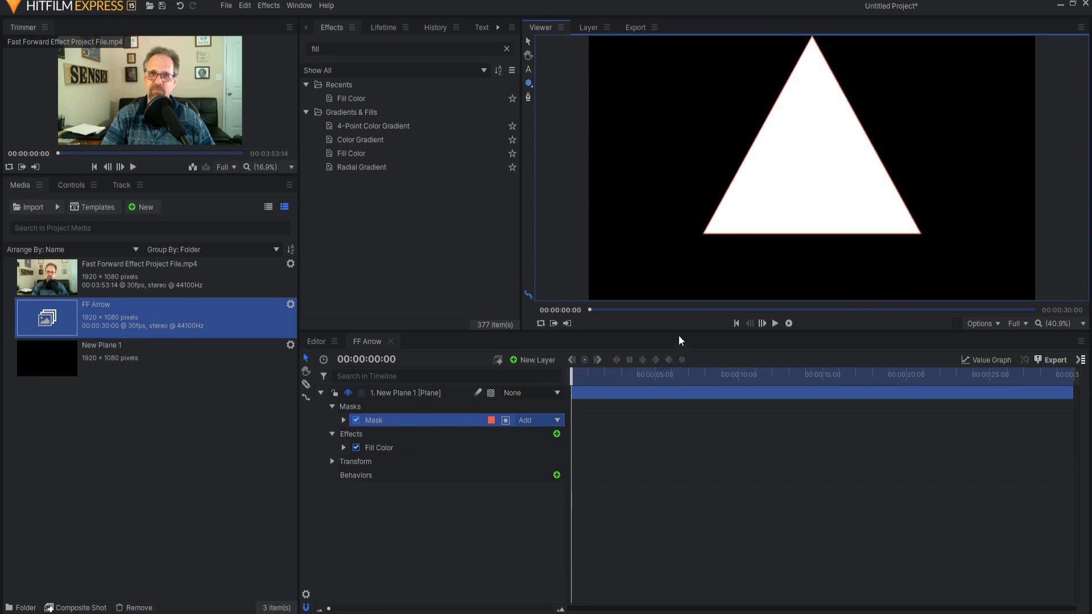
Rotate the triangle mask 90° to point right, scale it to 56% and set Position X to 227.
left_click(342, 419)
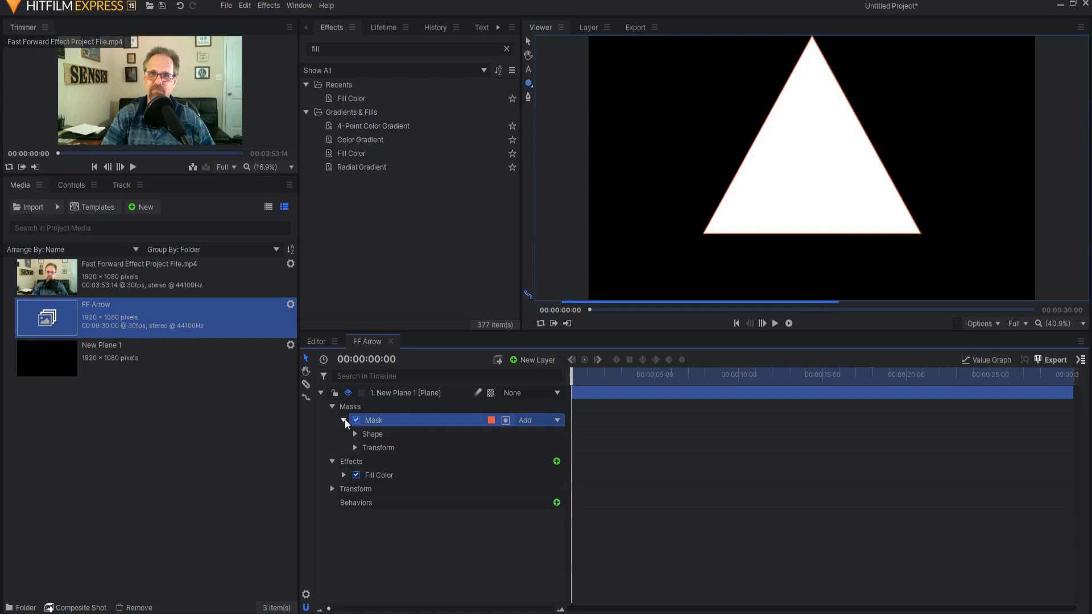
left_click(354, 433)
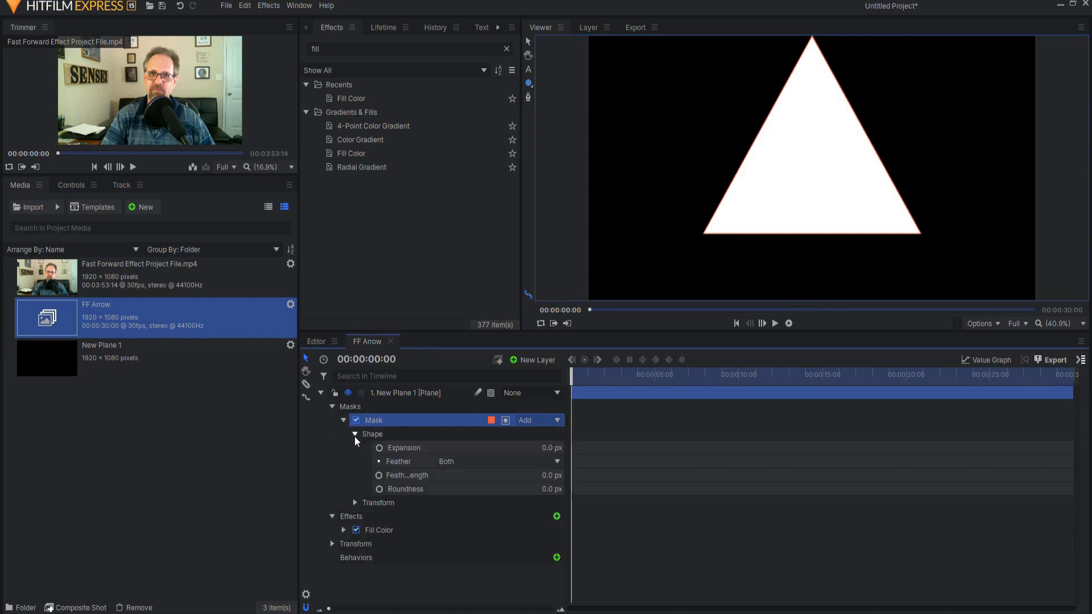
left_click(354, 434)
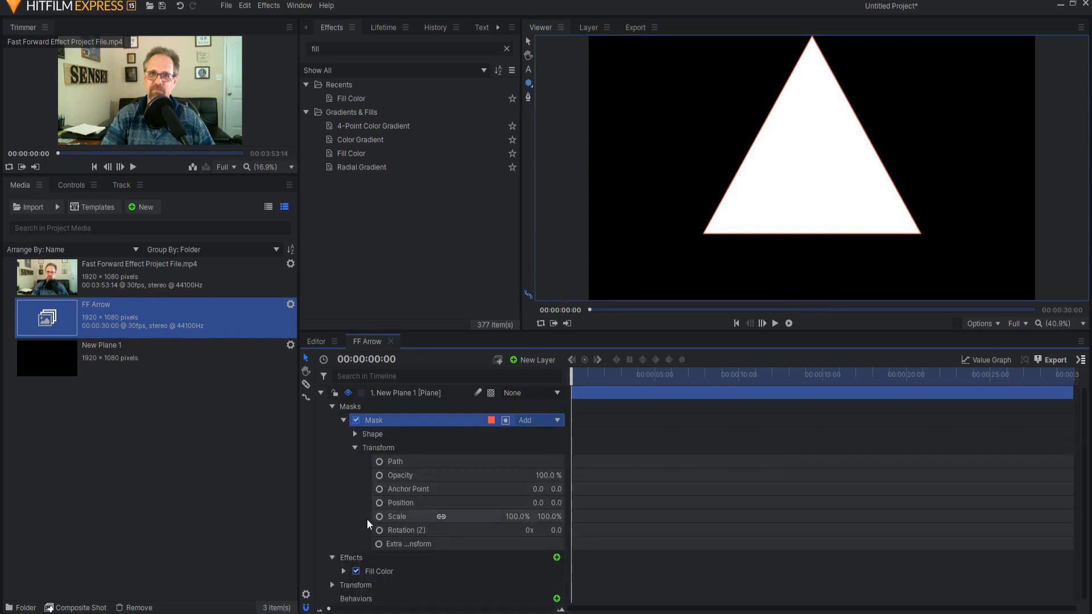
left_click(549, 530)
type("90")
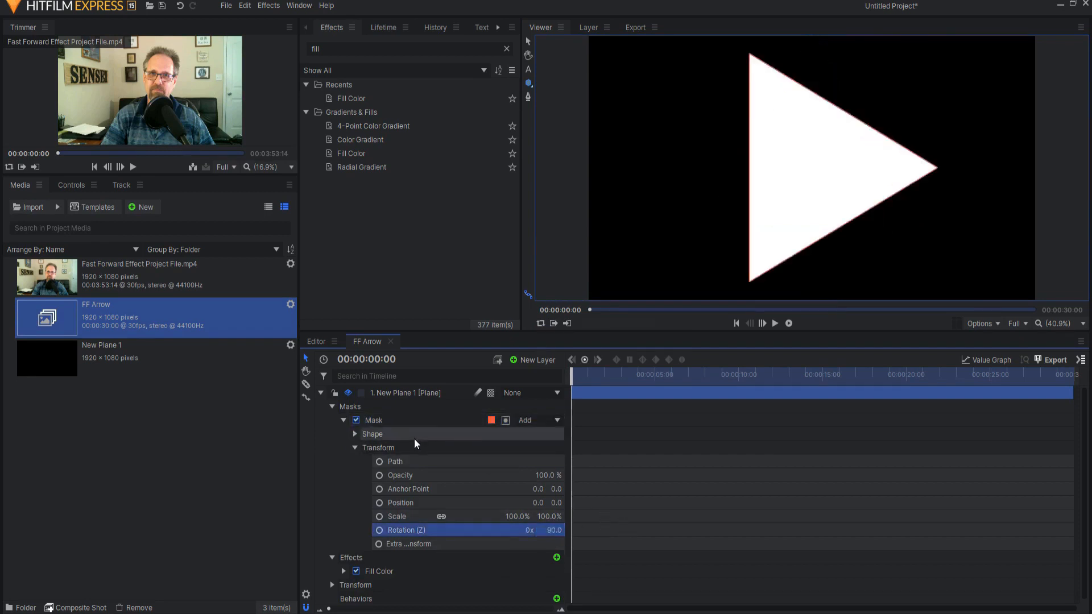
left_click(355, 448)
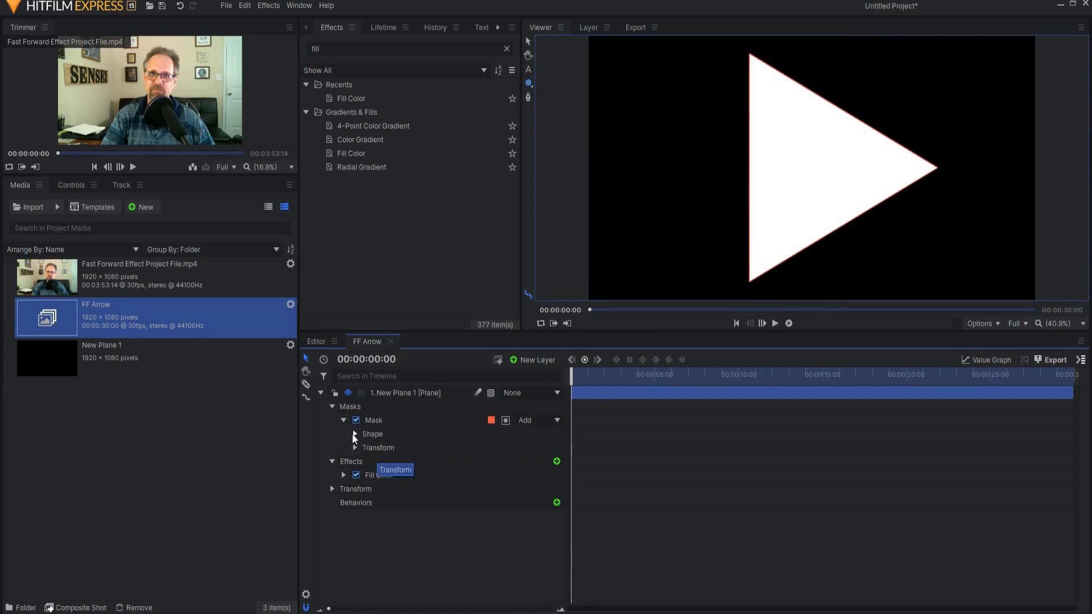
left_click(354, 433)
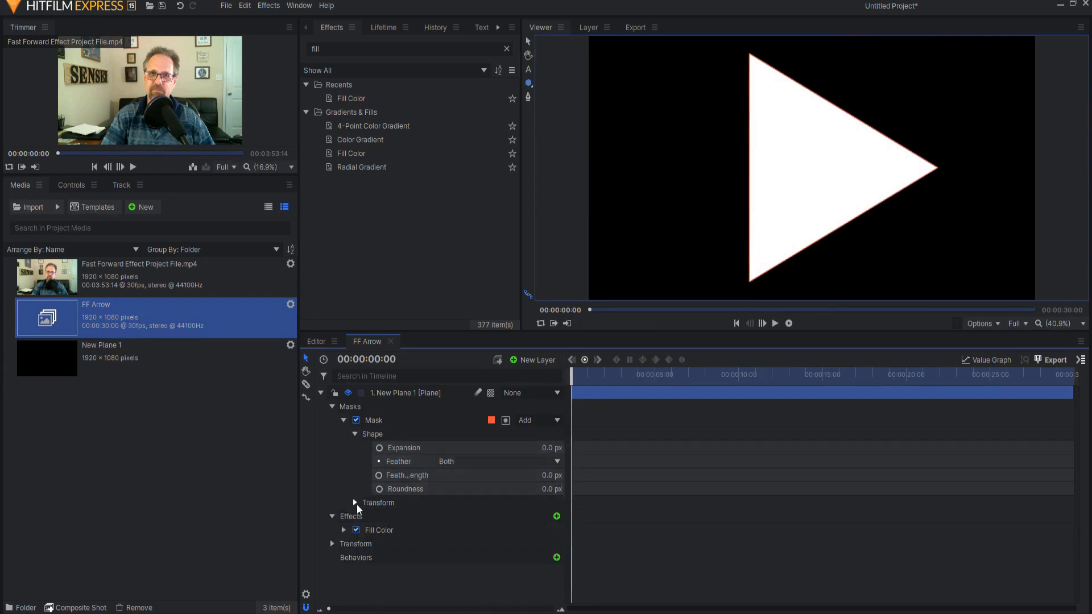
left_click(355, 502)
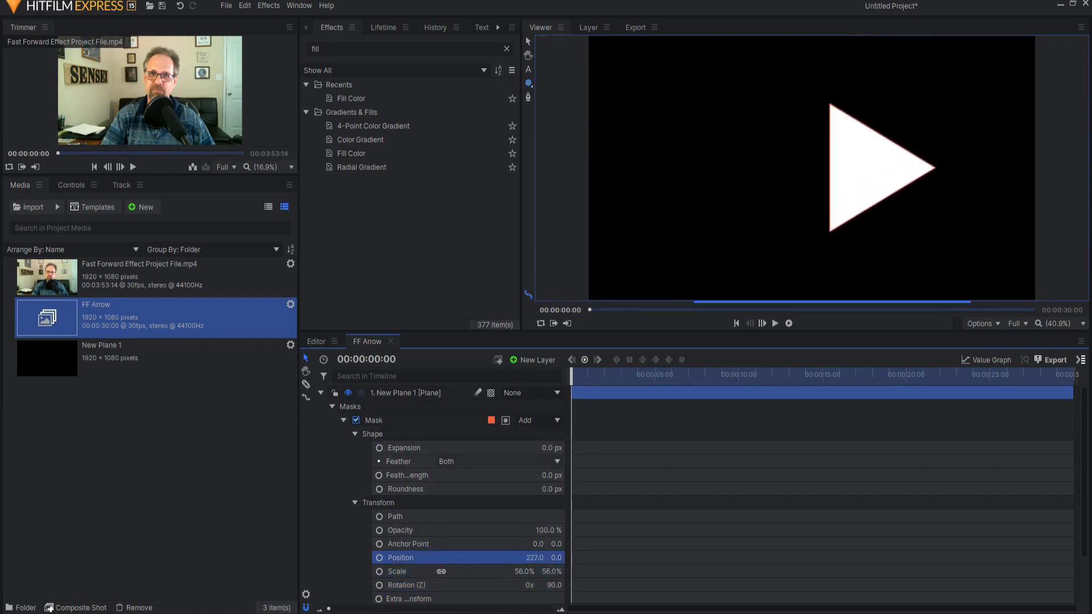
Duplicate the triangle mask and shift the copy left to form a double arrow.
right_click(373, 420)
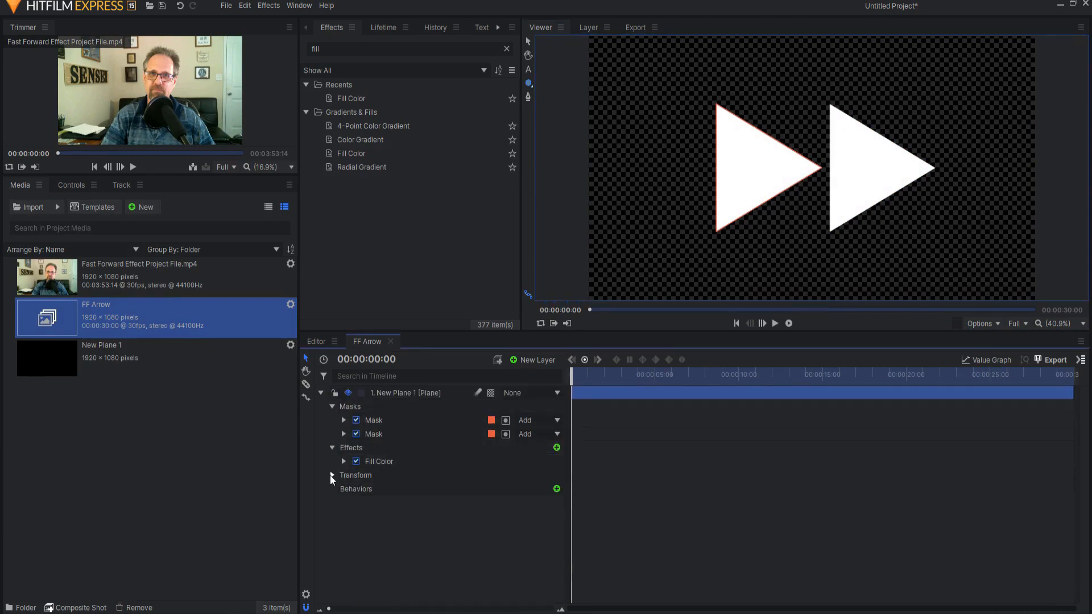
Keyframe the arrow layer's opacity with alternating values across the timeline so it blinks, then preview.
left_click(331, 475)
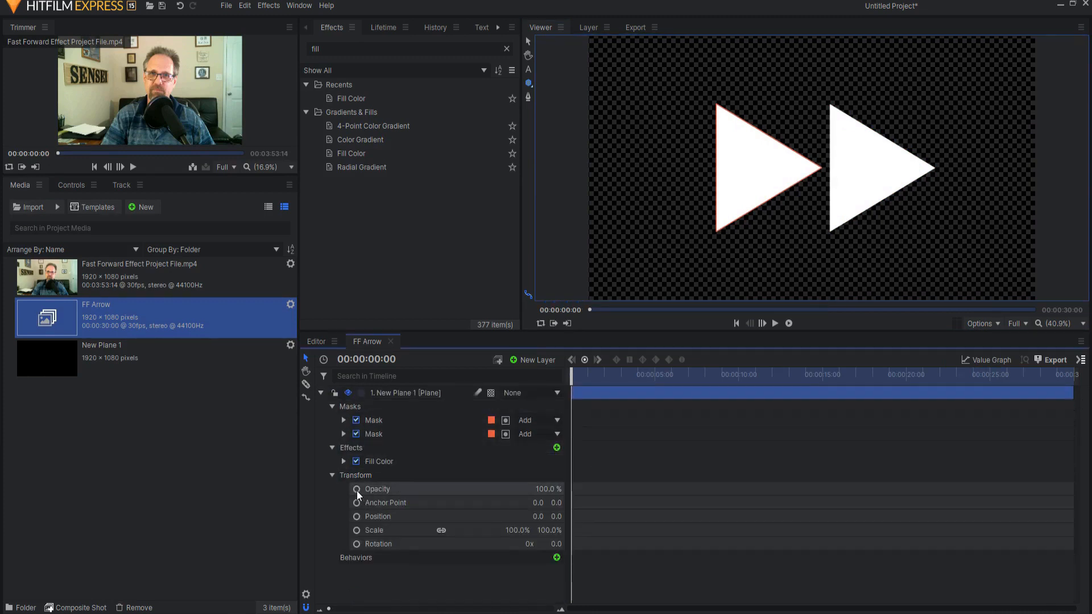
left_click(356, 489)
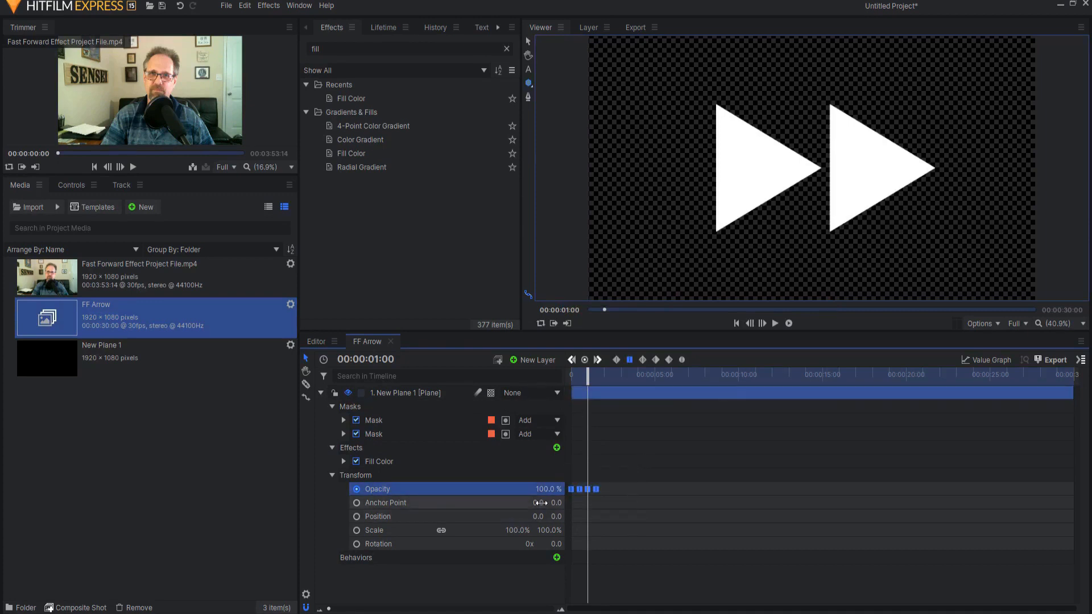
left_click(365, 358)
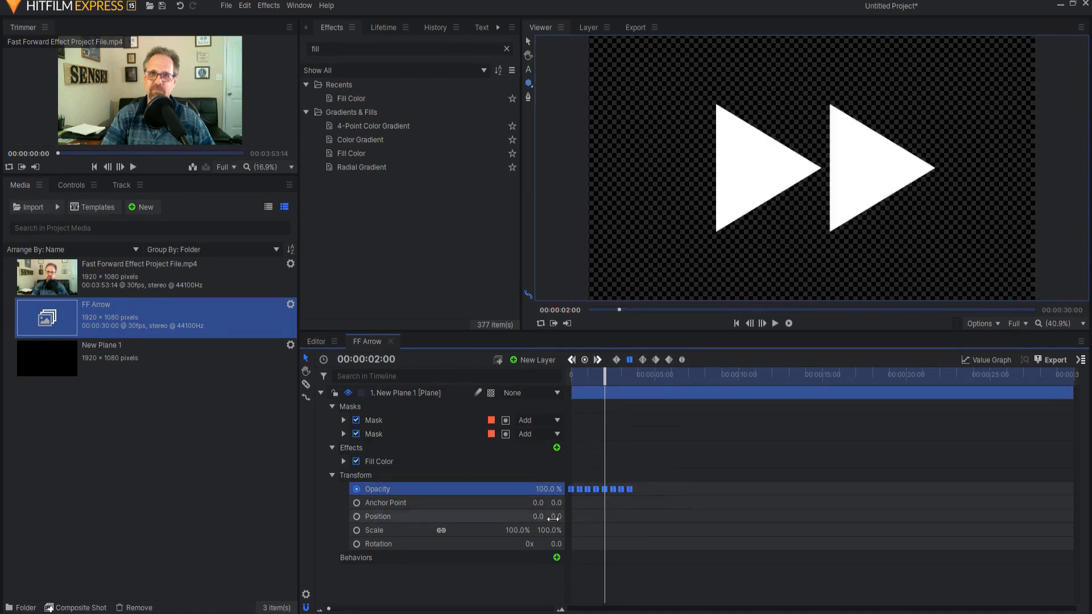
left_click(365, 358)
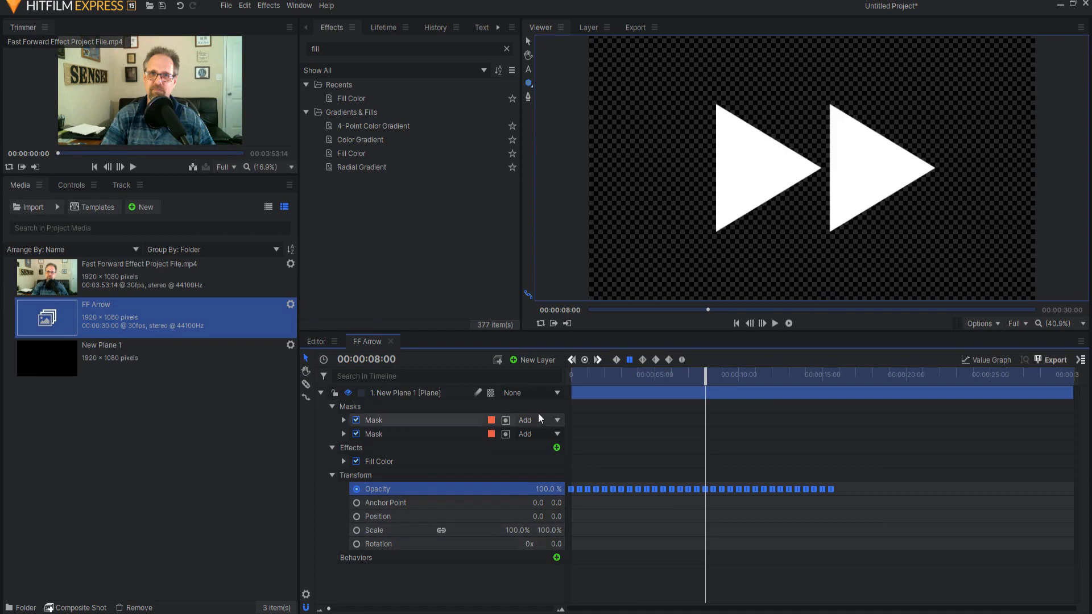
left_click(365, 358)
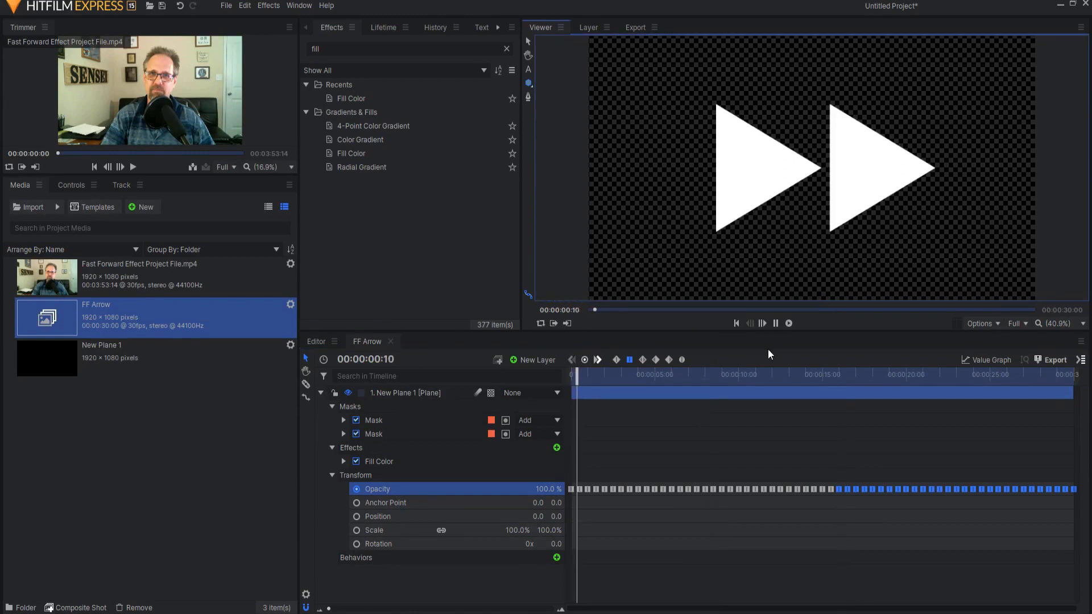
left_click(789, 323)
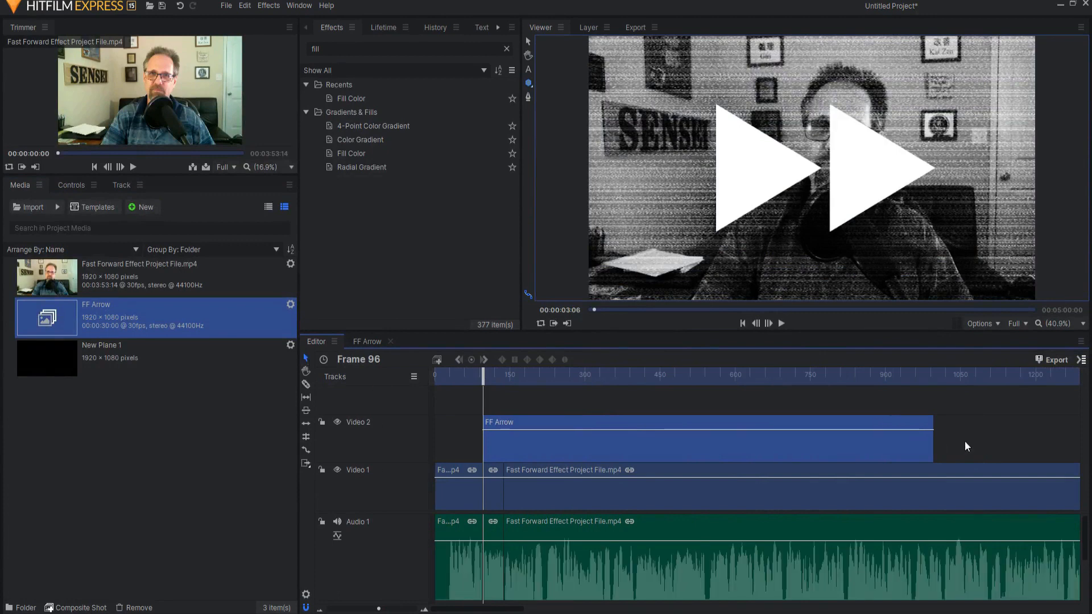
Trim the FF Arrow clip on Video 2 to span only the grayscale scanline section.
left_click_drag(932, 430, 553, 430)
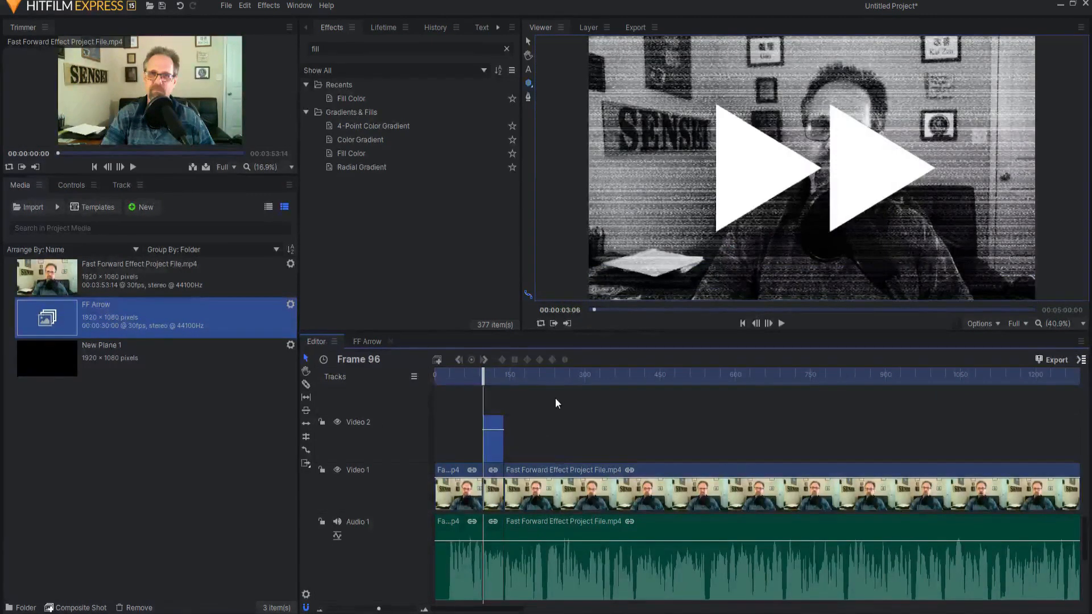
left_click(780, 323)
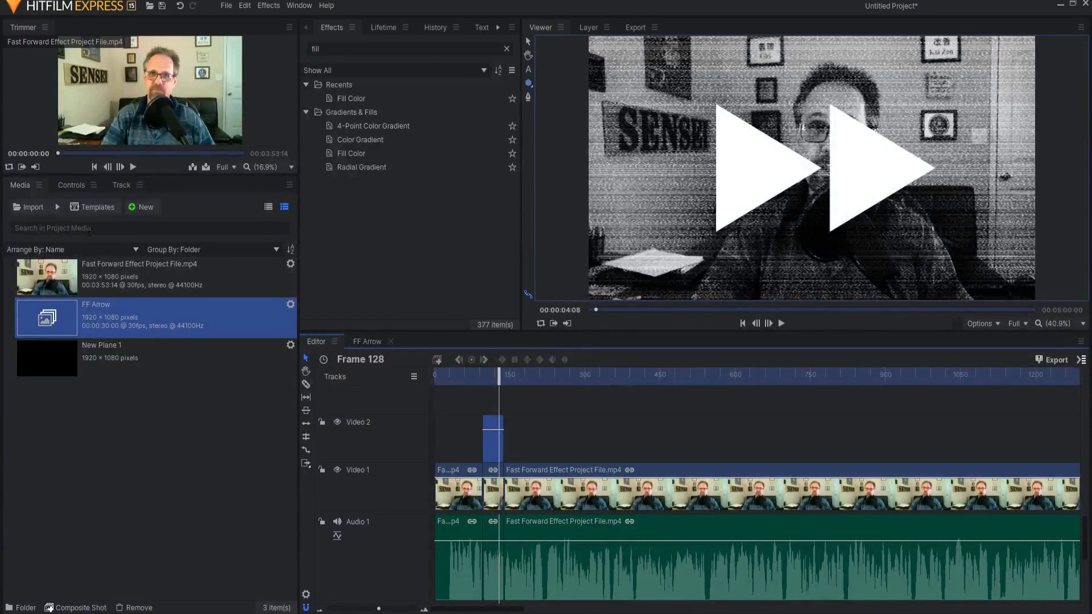
Set the FF Arrow clip to Scale 67%, Position 486.3/-283.4 and Opacity 45%.
left_click(71, 185)
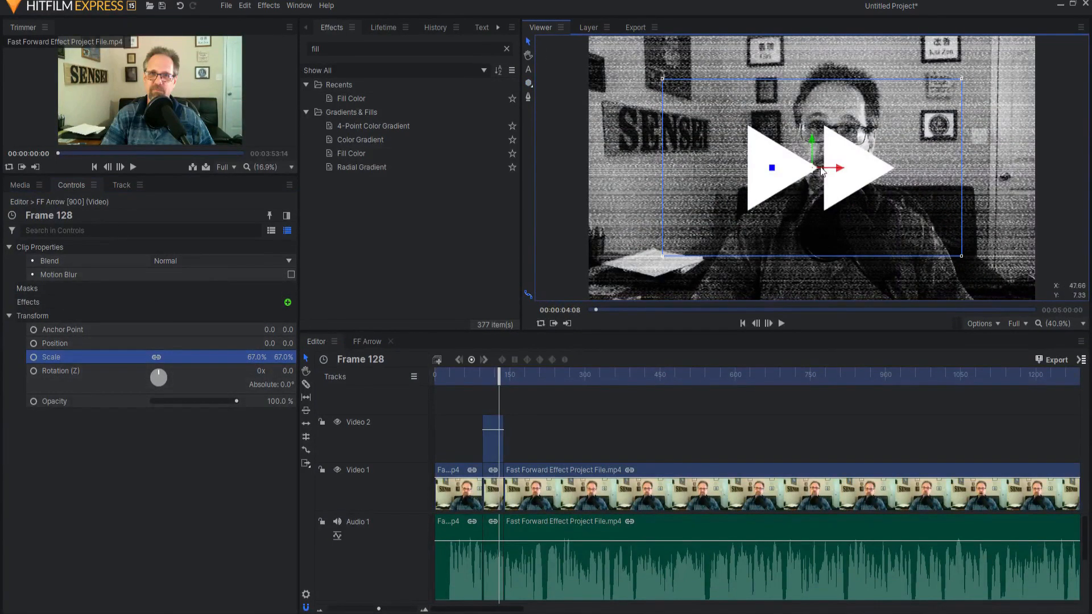
left_click_drag(808, 167, 929, 240)
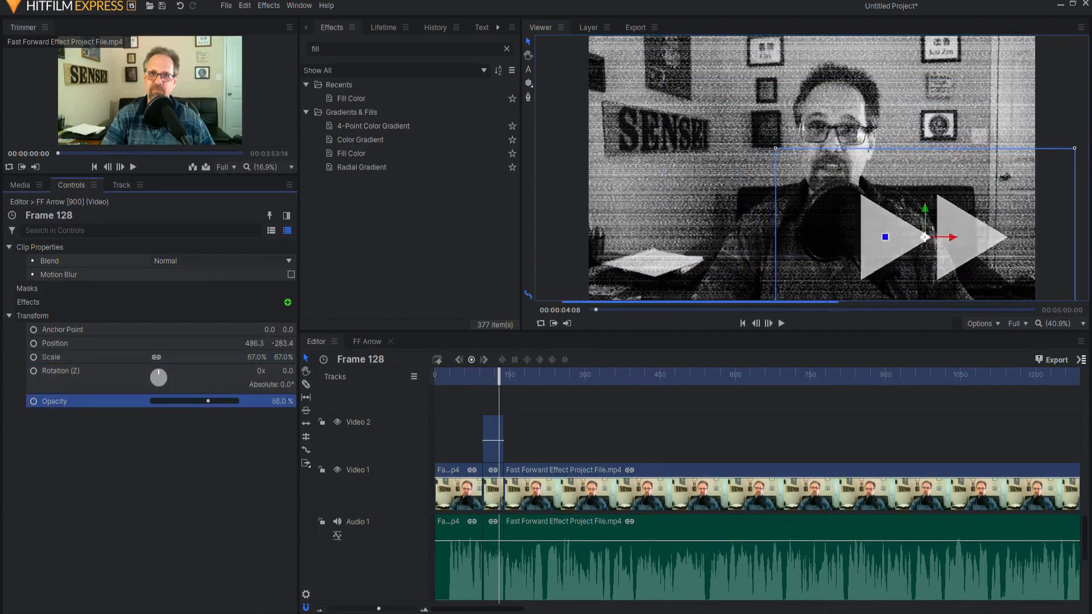
left_click_drag(207, 400, 190, 400)
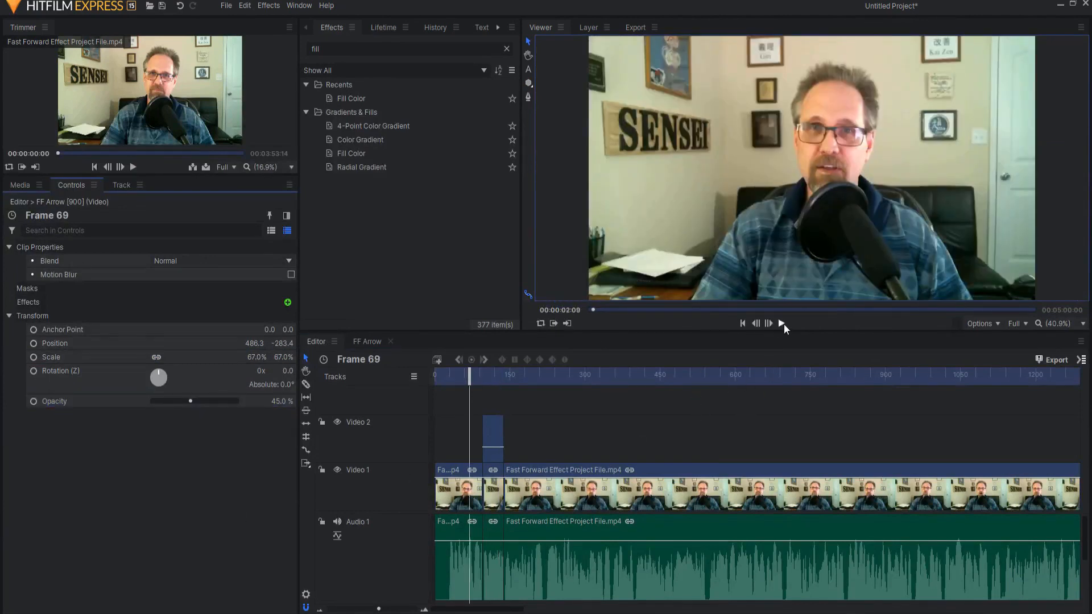
left_click(782, 323)
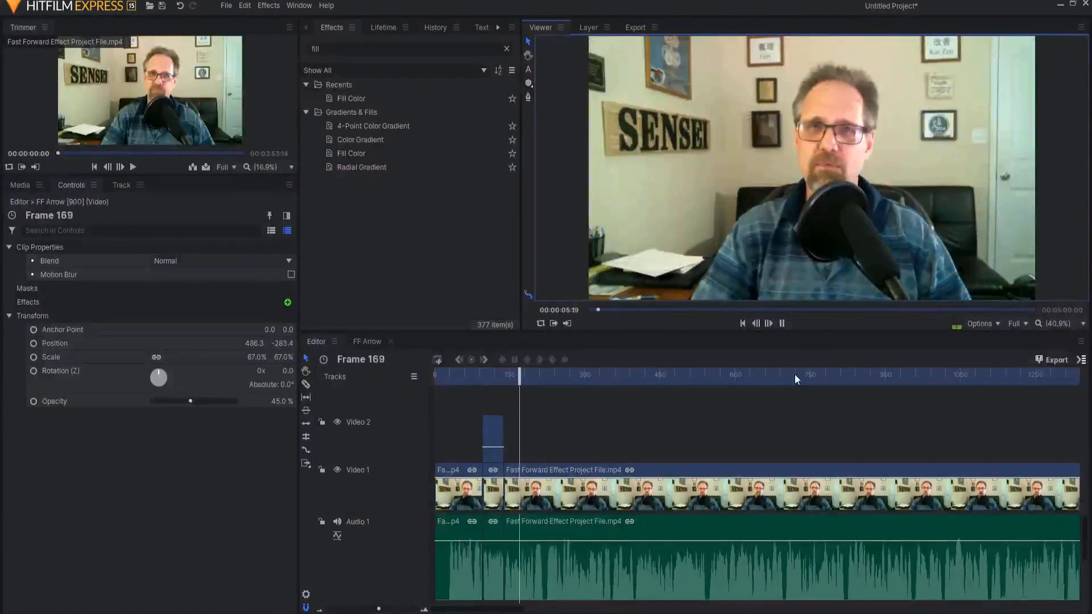
left_click_drag(515, 374, 492, 383)
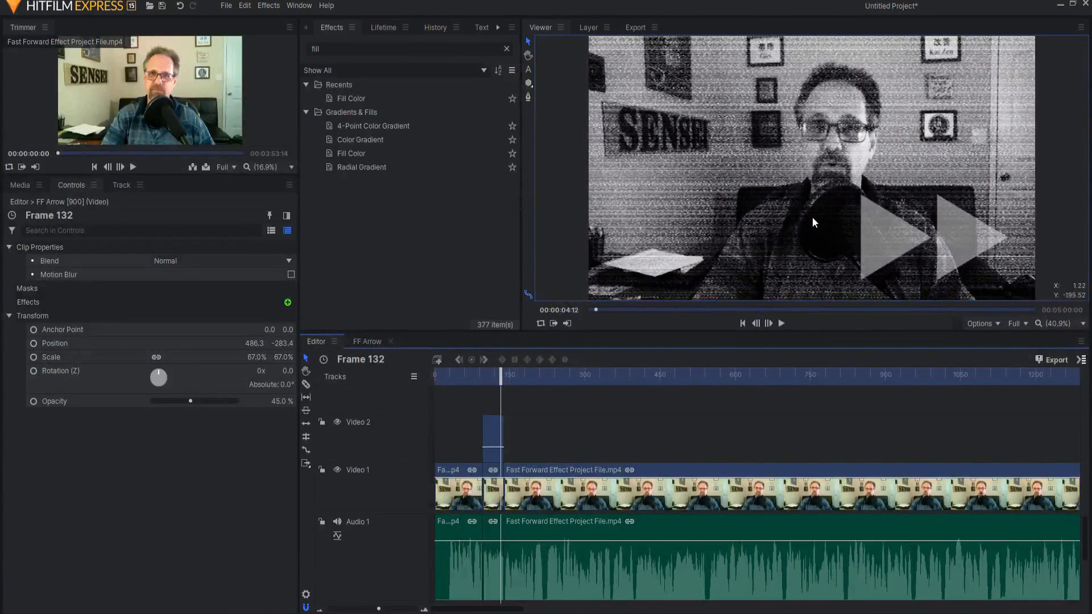
mouse_move(801, 290)
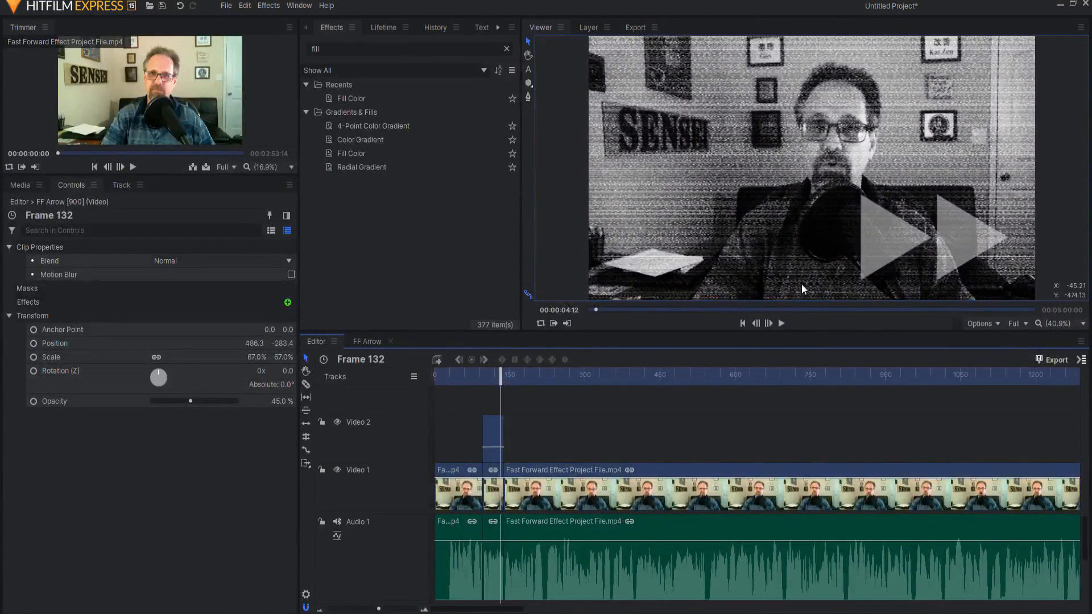